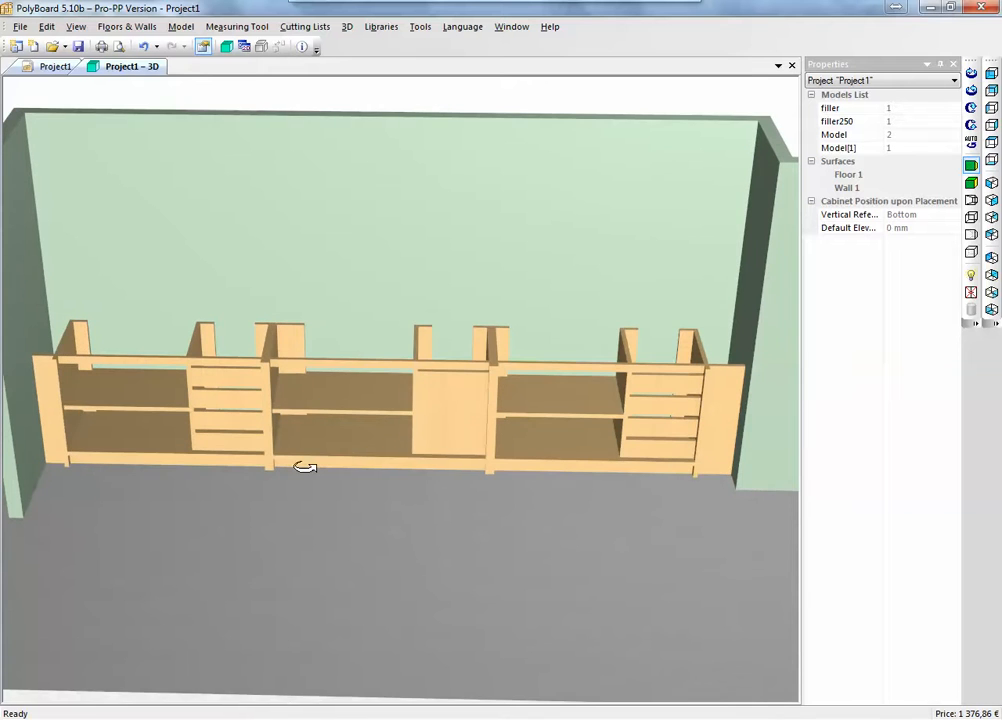
Orbit the 3D view around the long wall cabinet run.
left_click_drag(304, 468, 300, 456)
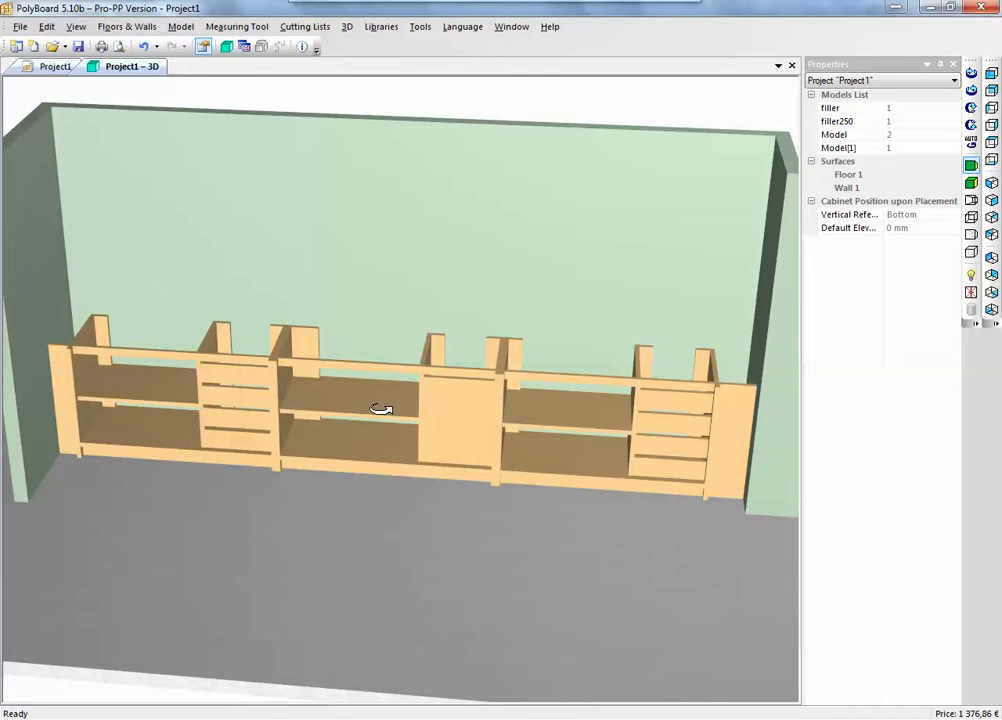
mouse_move(772, 110)
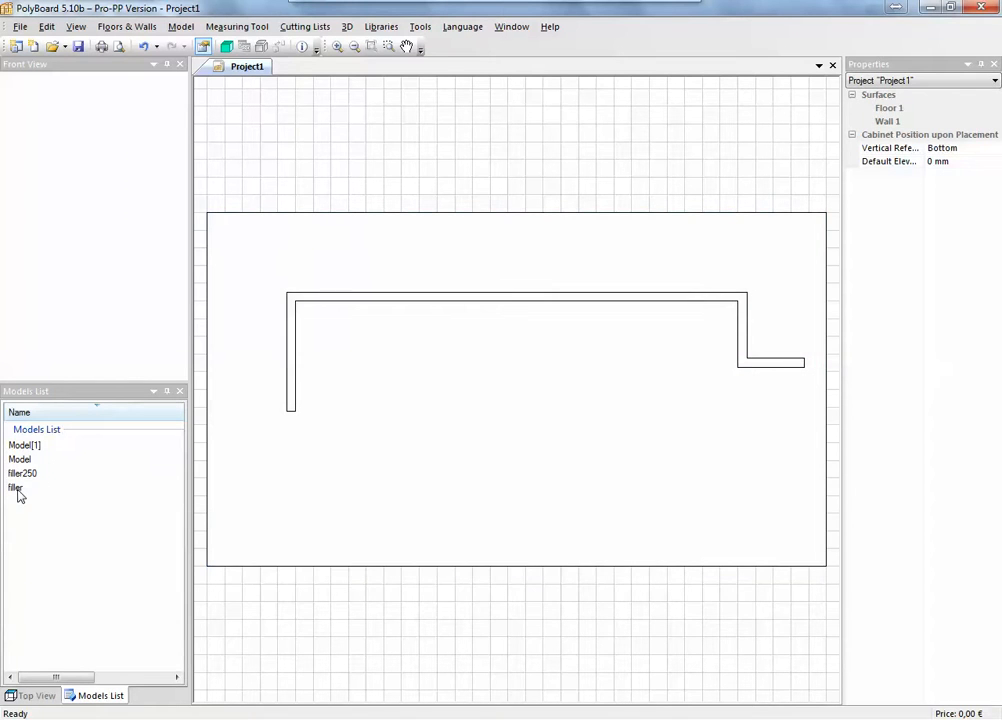
left_click(16, 488)
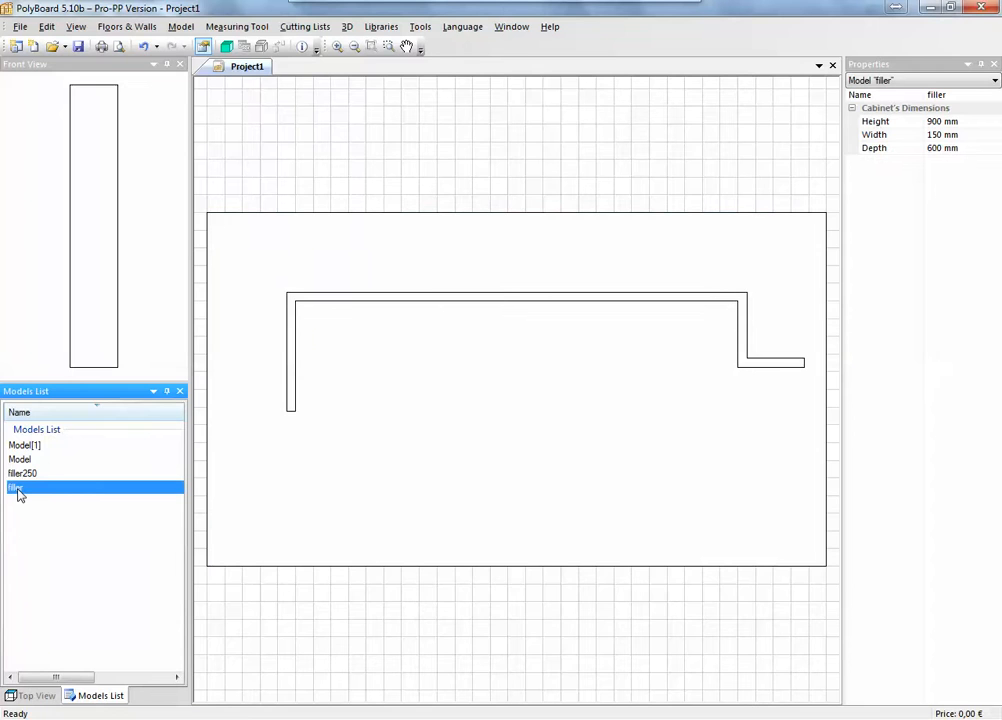
double_click(16, 488)
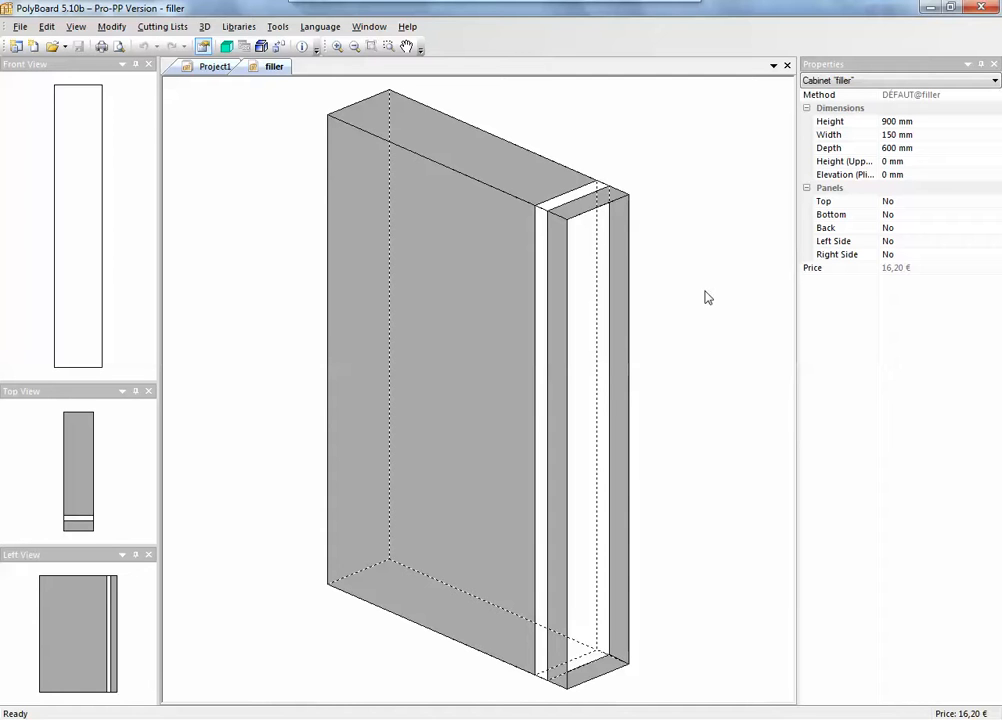
mouse_move(672, 156)
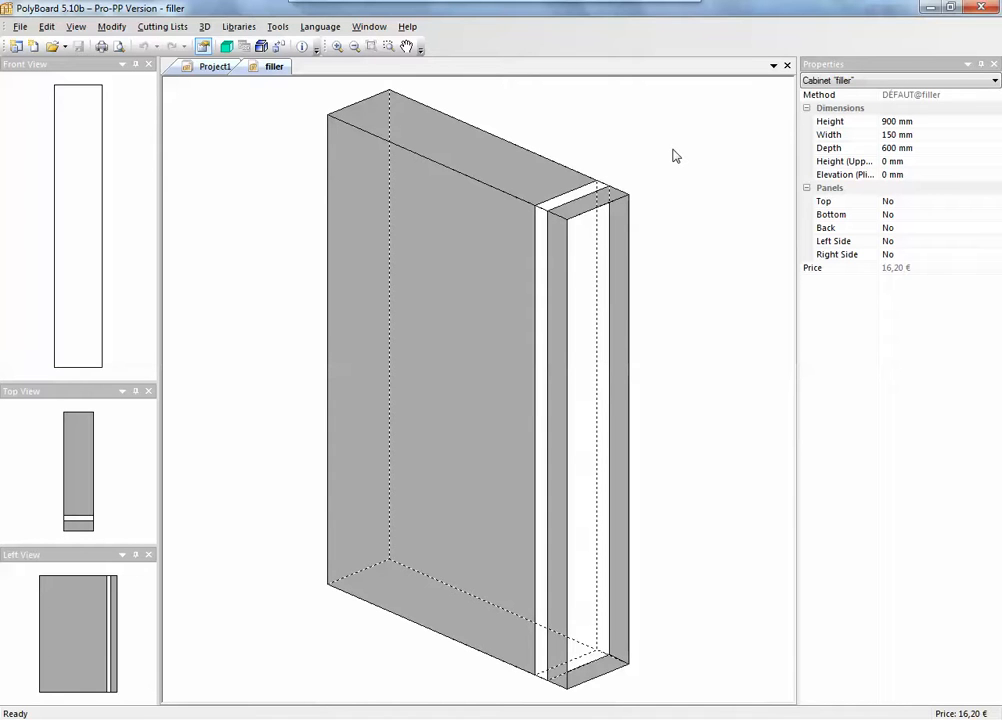
left_click(584, 400)
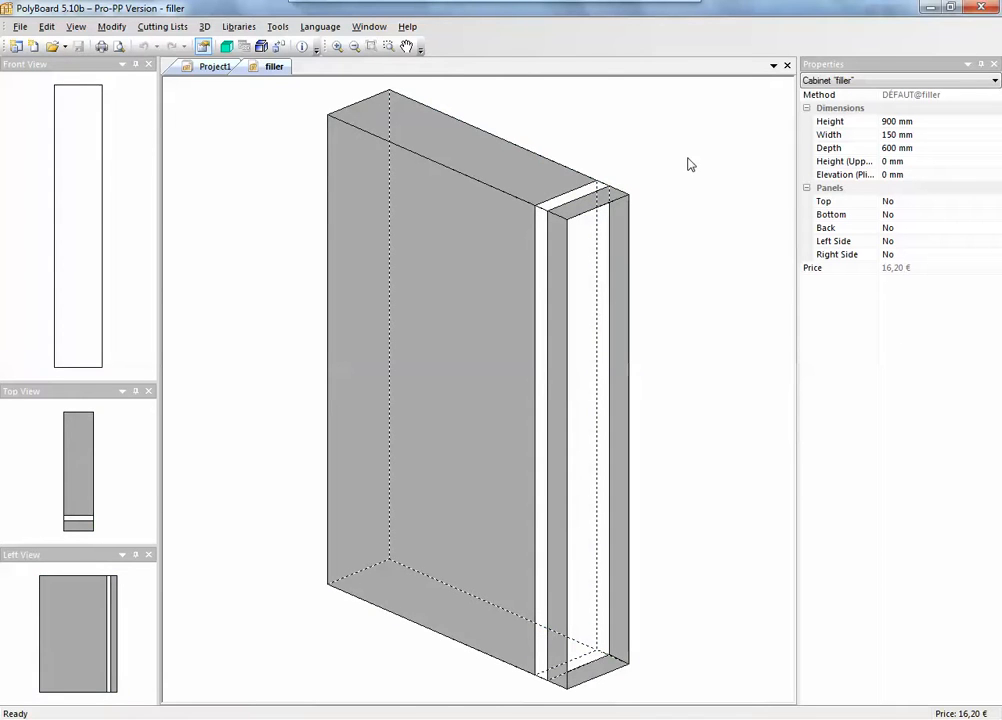
mouse_move(910, 206)
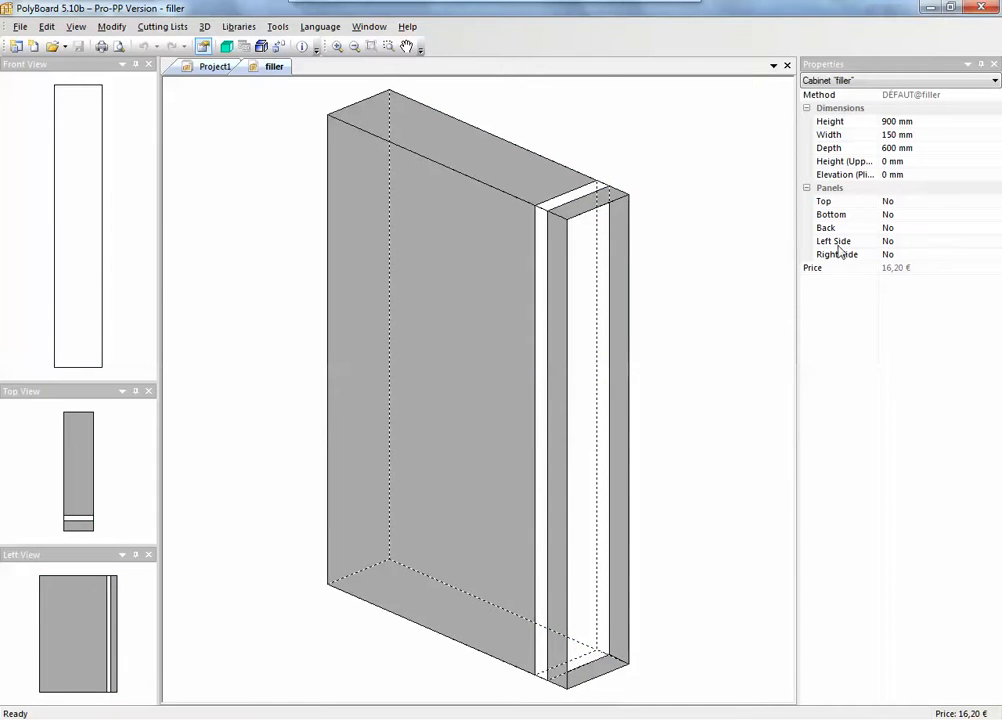
mouse_move(832, 272)
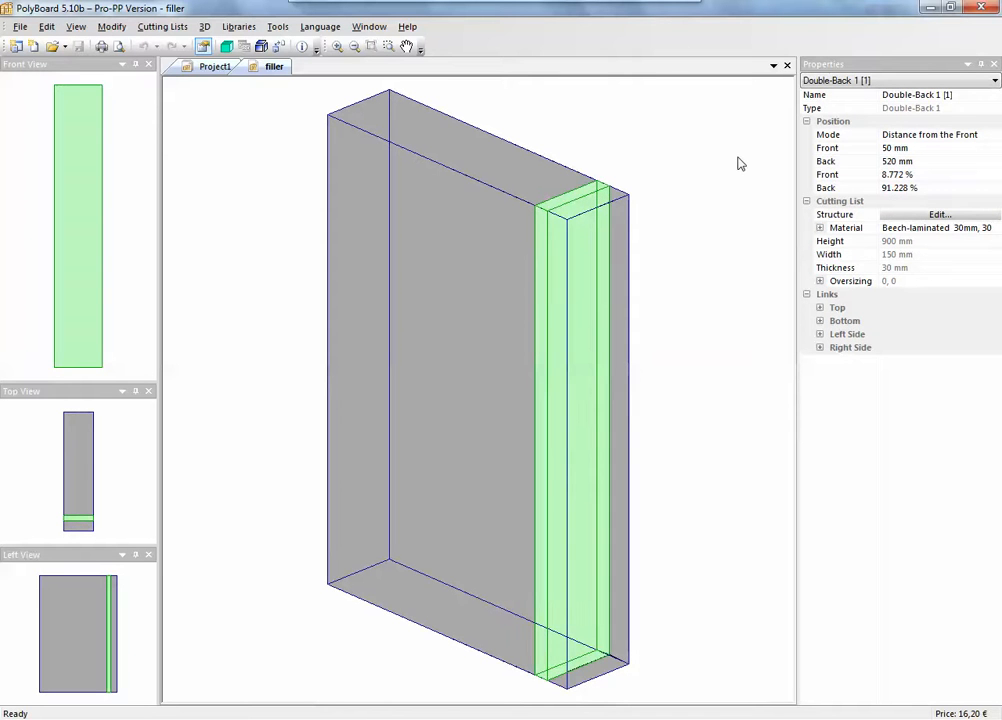
mouse_move(872, 120)
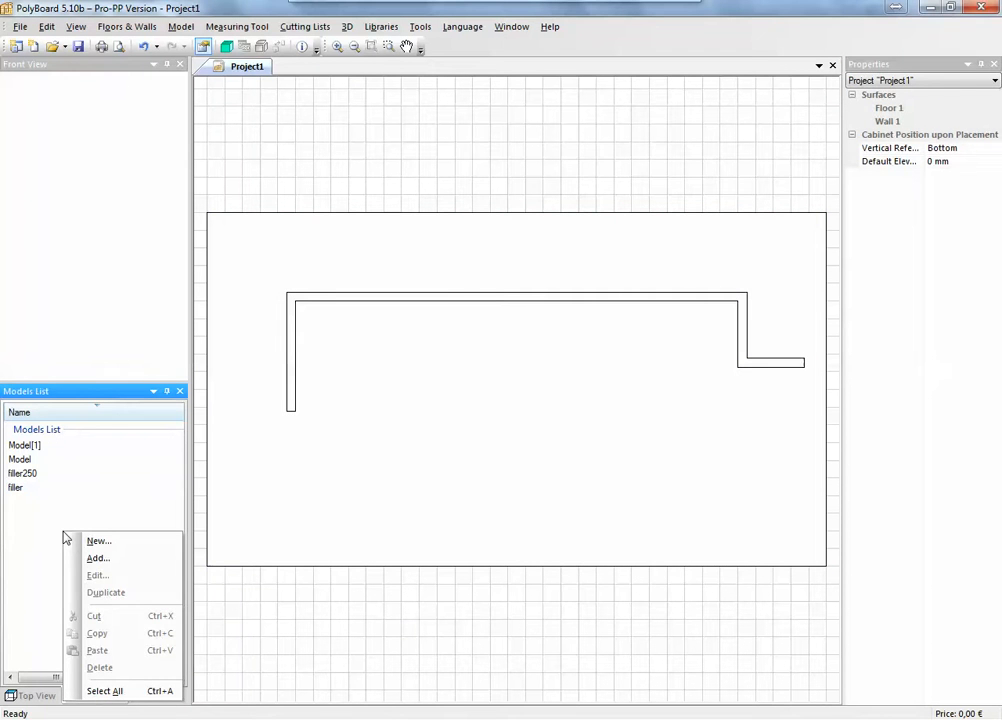
Create a new plain box cabinet model of 900 × 600 × 600 mm.
left_click(98, 540)
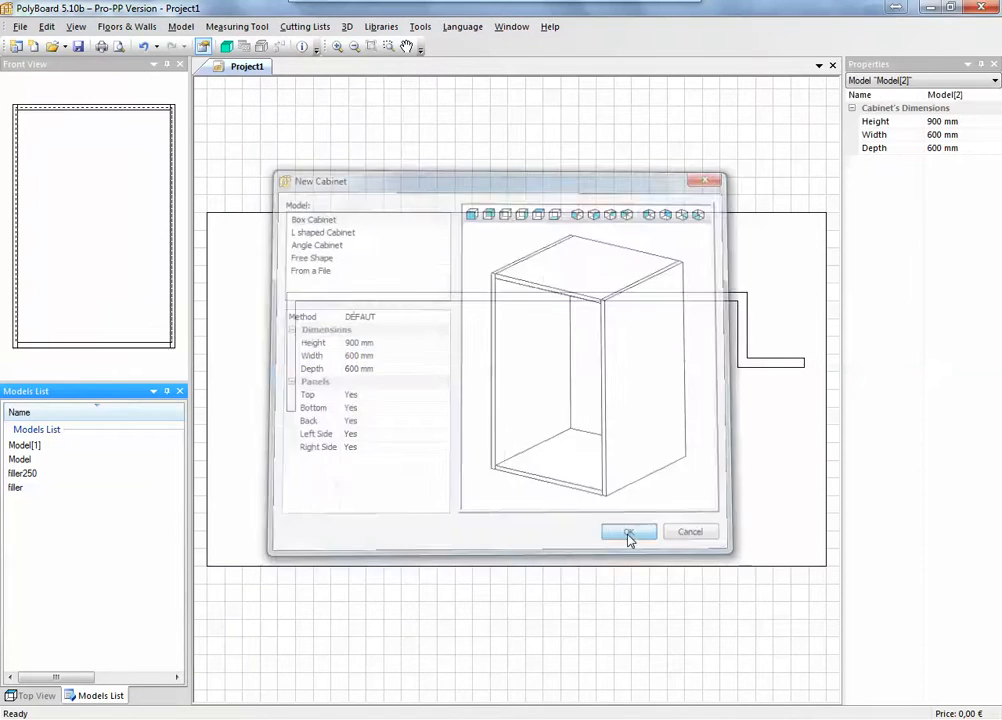
left_click(628, 532)
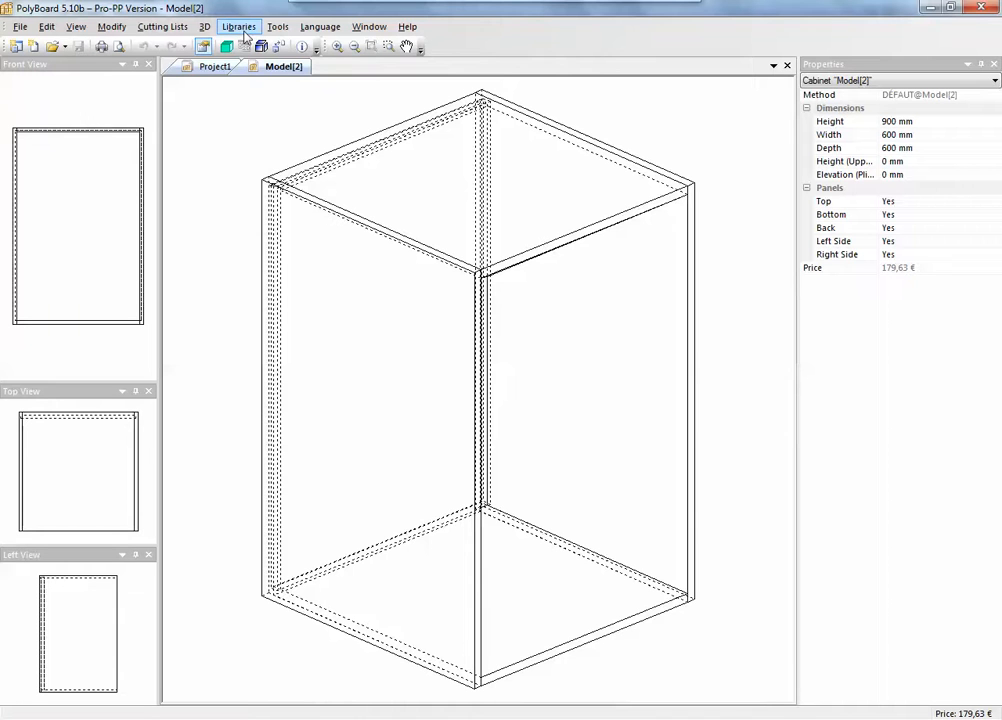
Delete the top panel groove rule in the sub-methods and apply it to the whole cabinet.
left_click(238, 26)
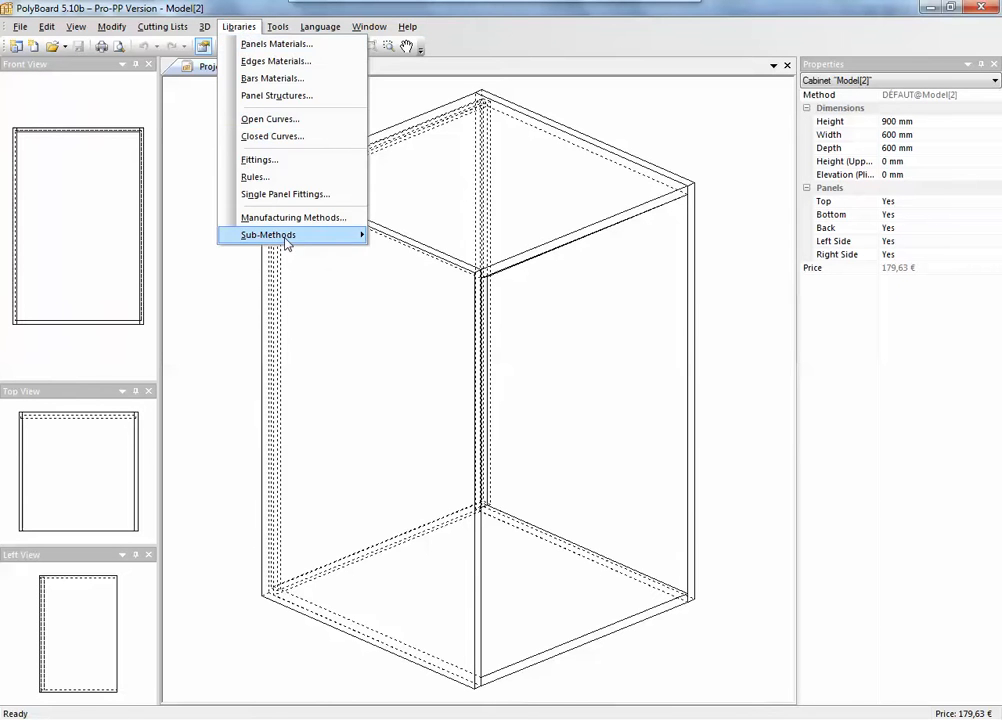
left_click(268, 234)
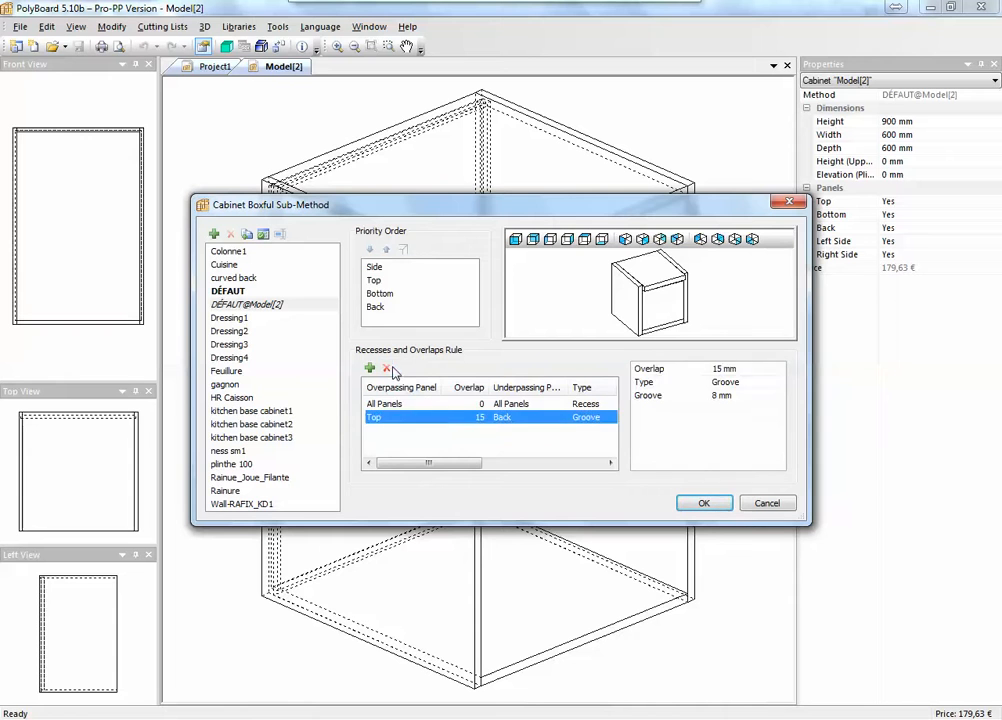
left_click(388, 368)
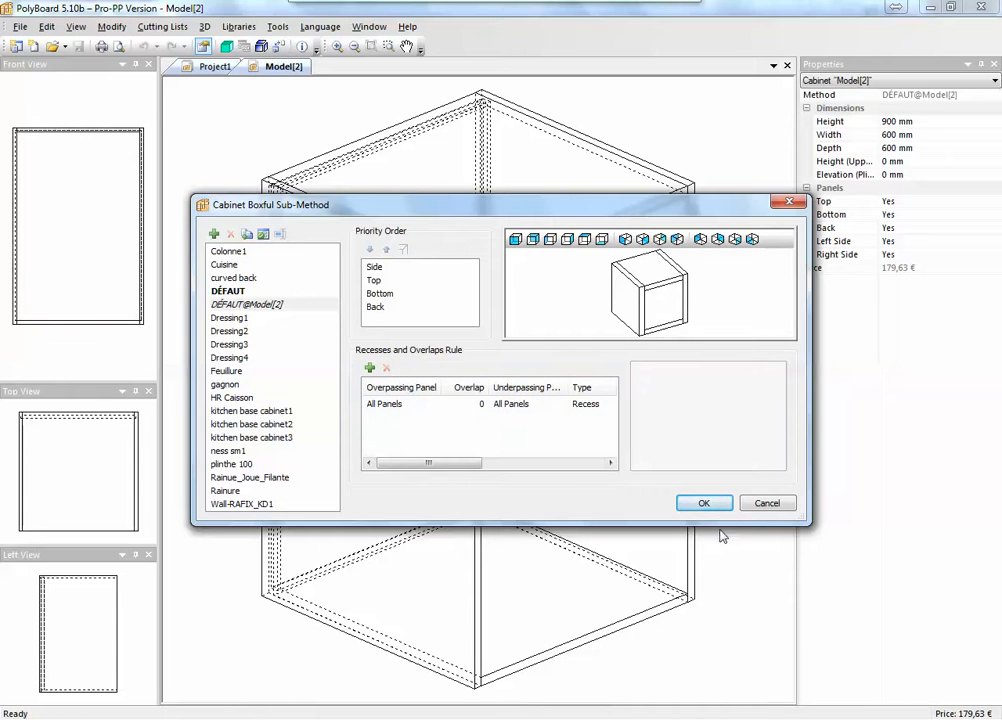
left_click(704, 504)
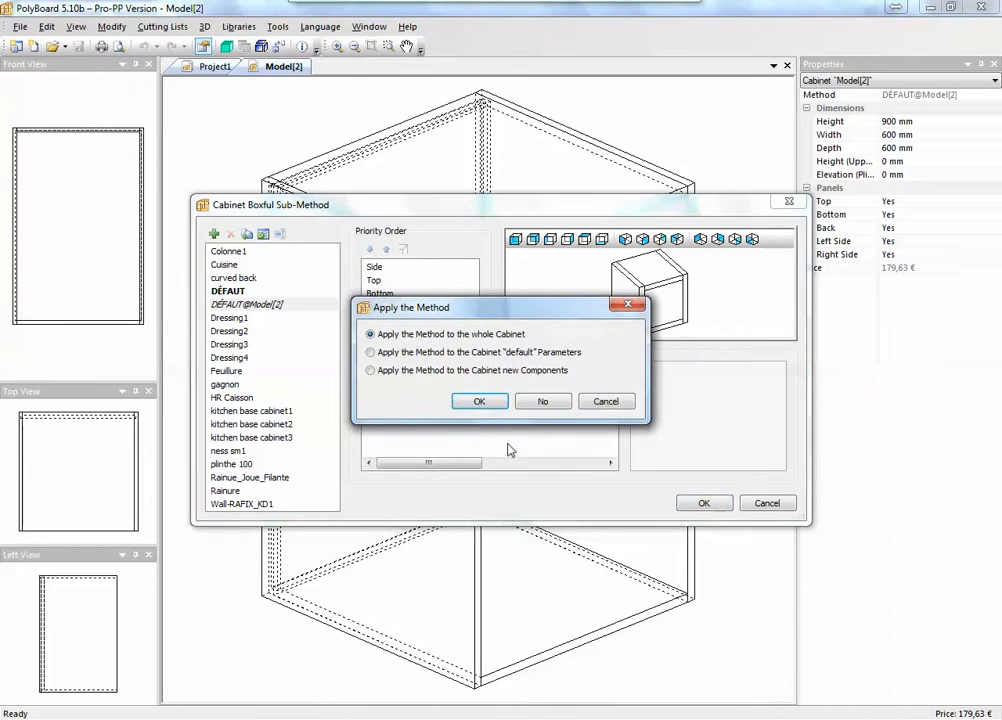
left_click(480, 400)
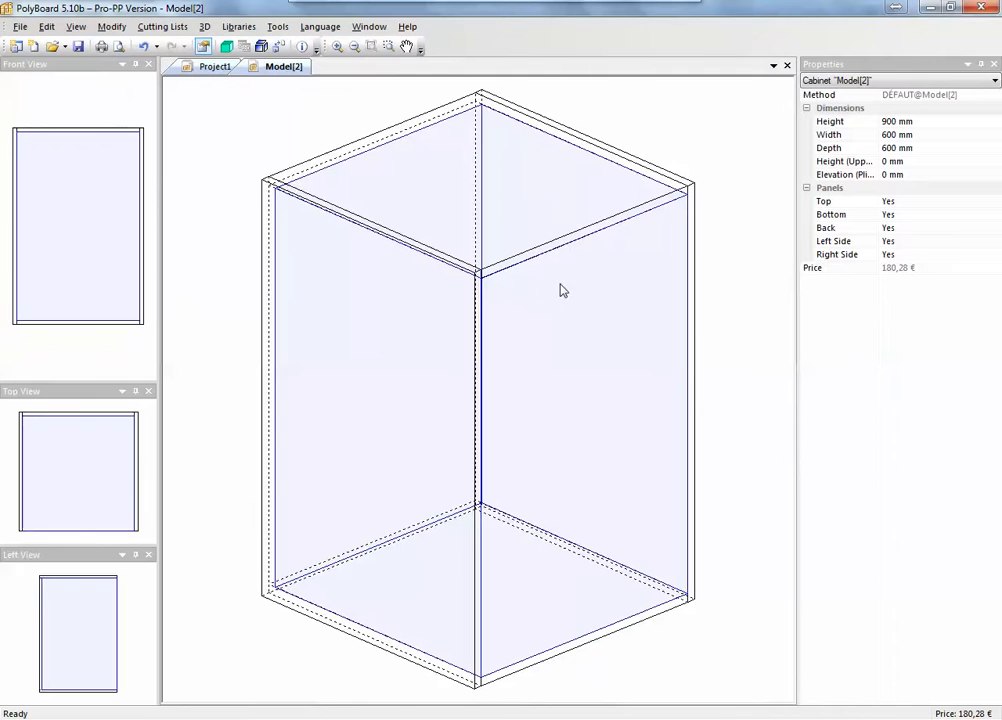
mouse_move(558, 272)
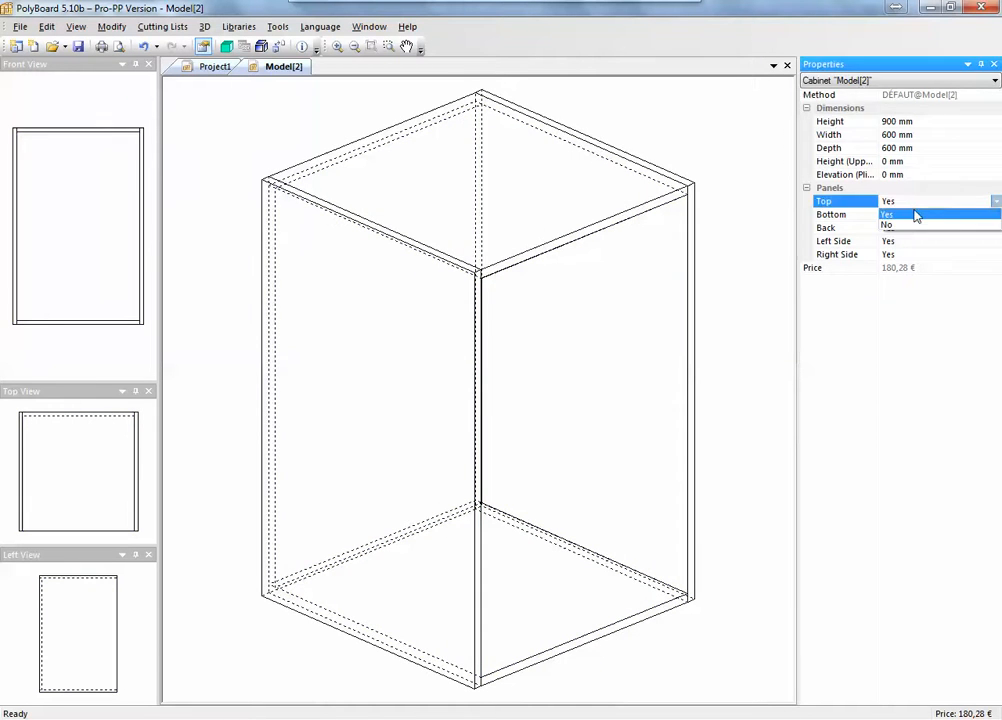
Switch off the cabinet's panels, leaving an empty outline priced at 0.00 €.
left_click(888, 224)
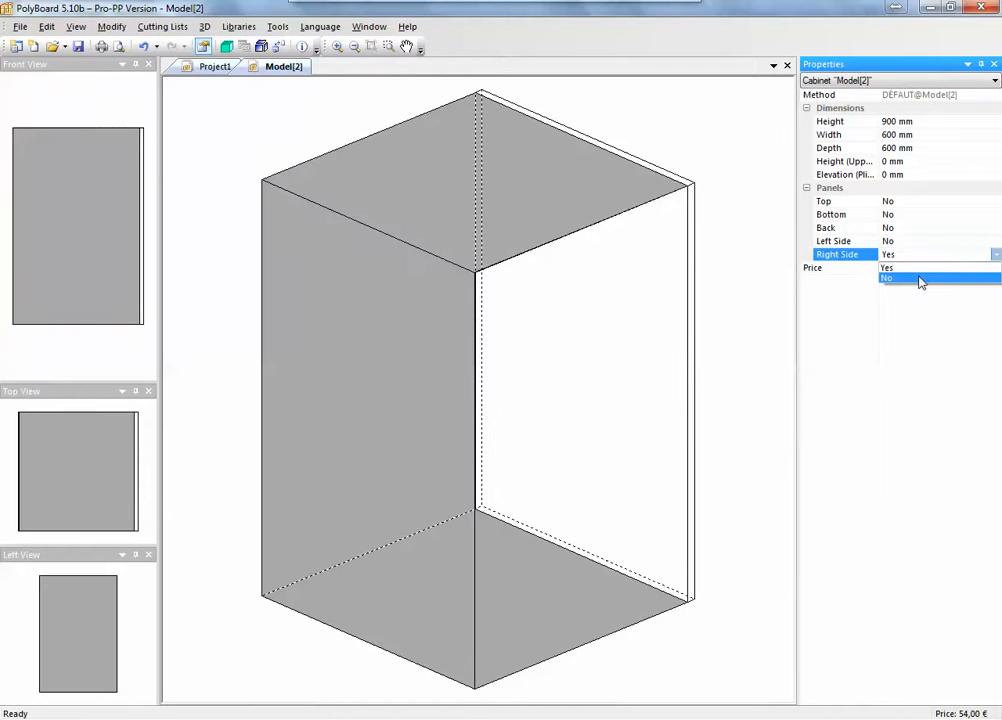
left_click(888, 278)
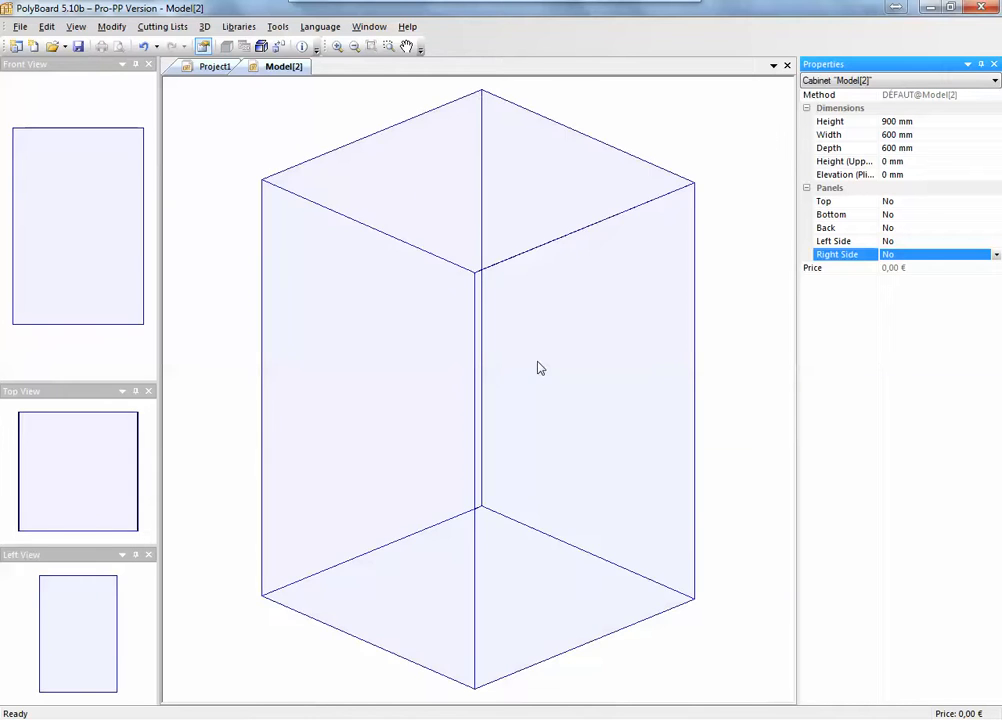
mouse_move(556, 376)
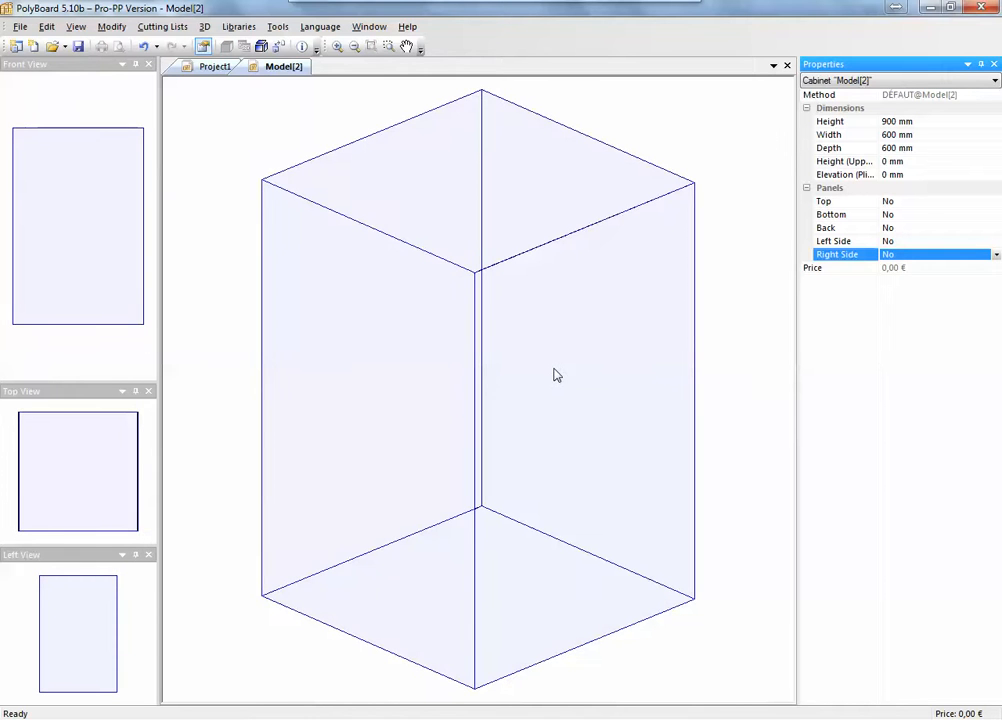
Add a double back positioned 50 mm from the cabinet's front.
right_click(556, 376)
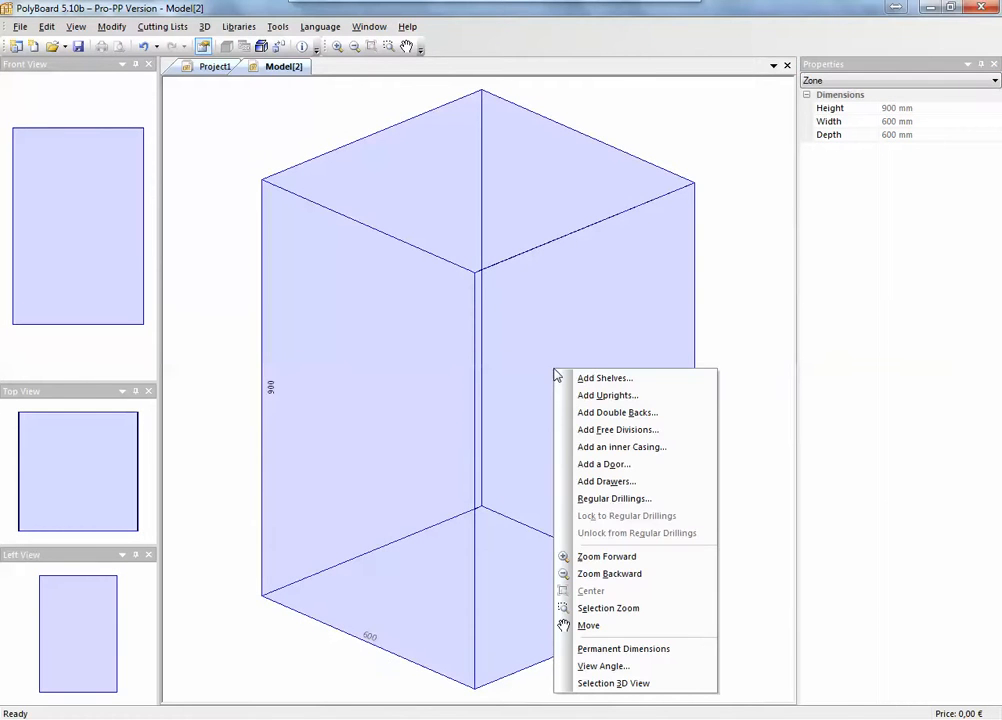
left_click(616, 412)
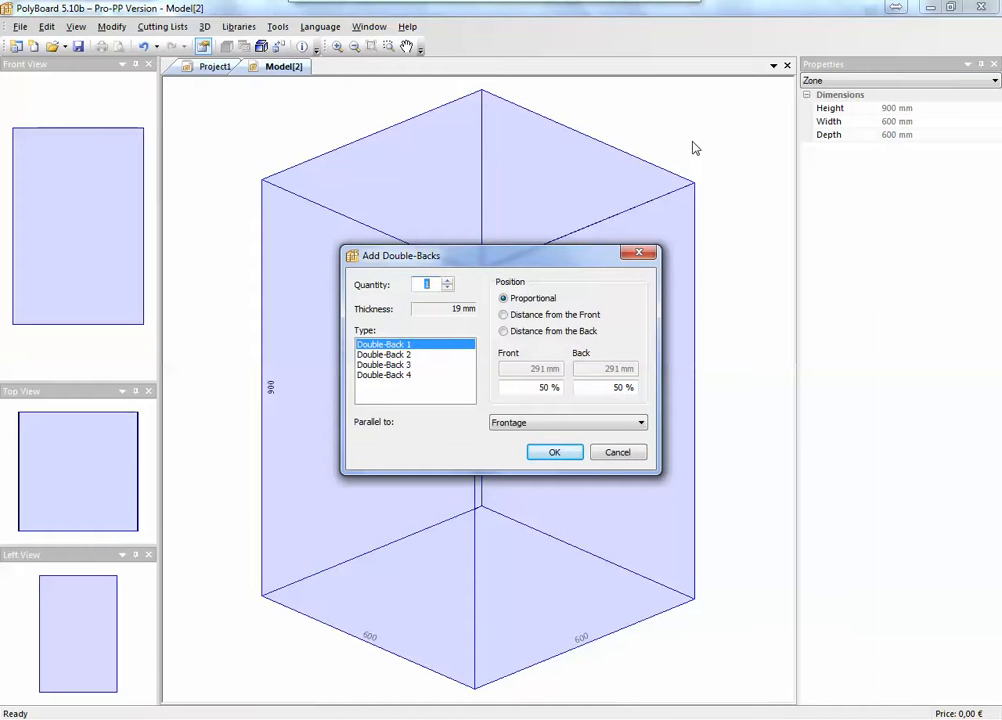
left_click(504, 314)
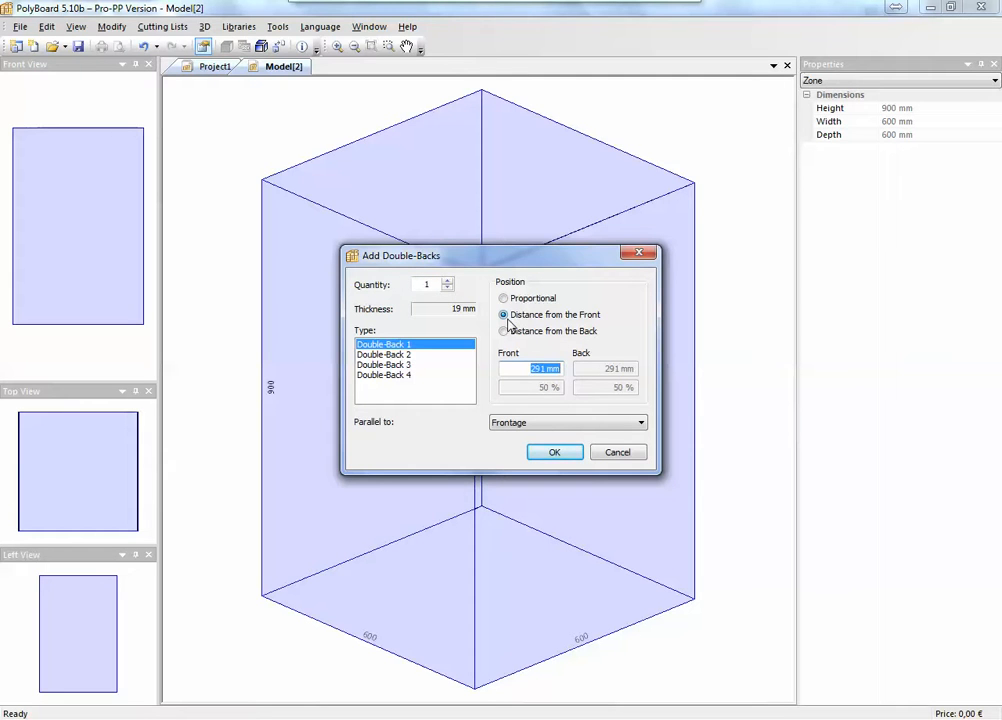
type("50")
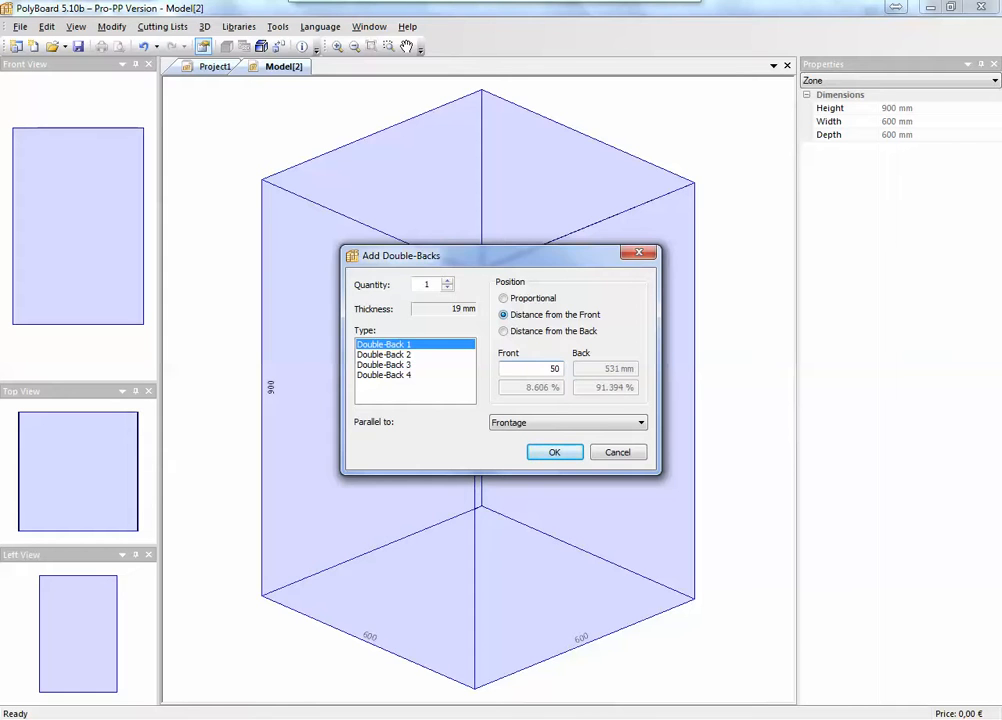
left_click(554, 452)
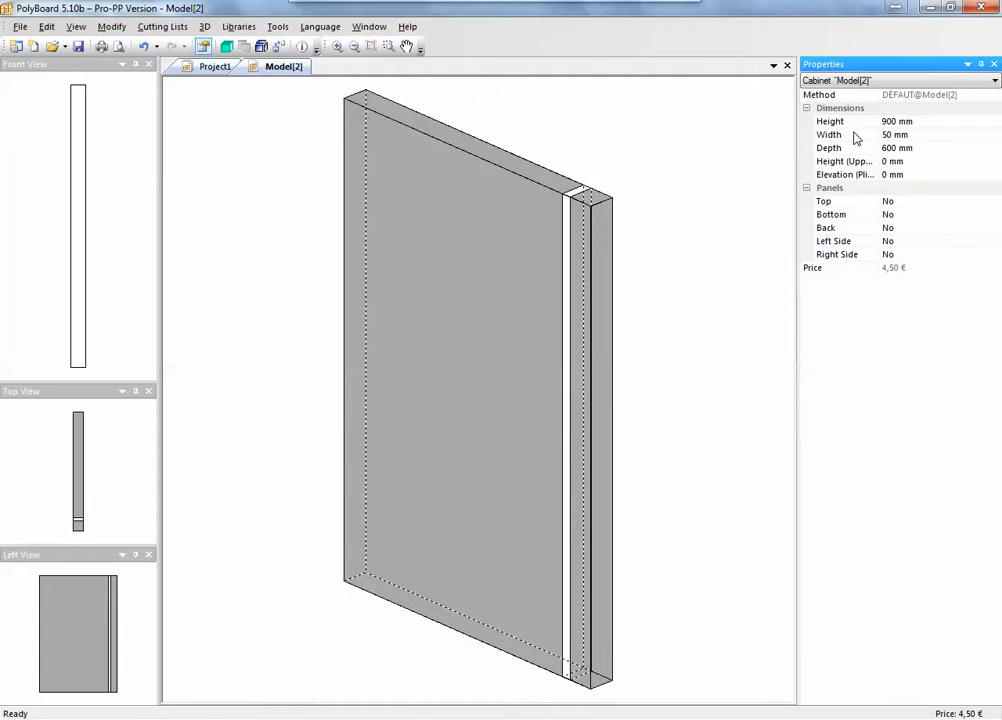
mouse_move(644, 192)
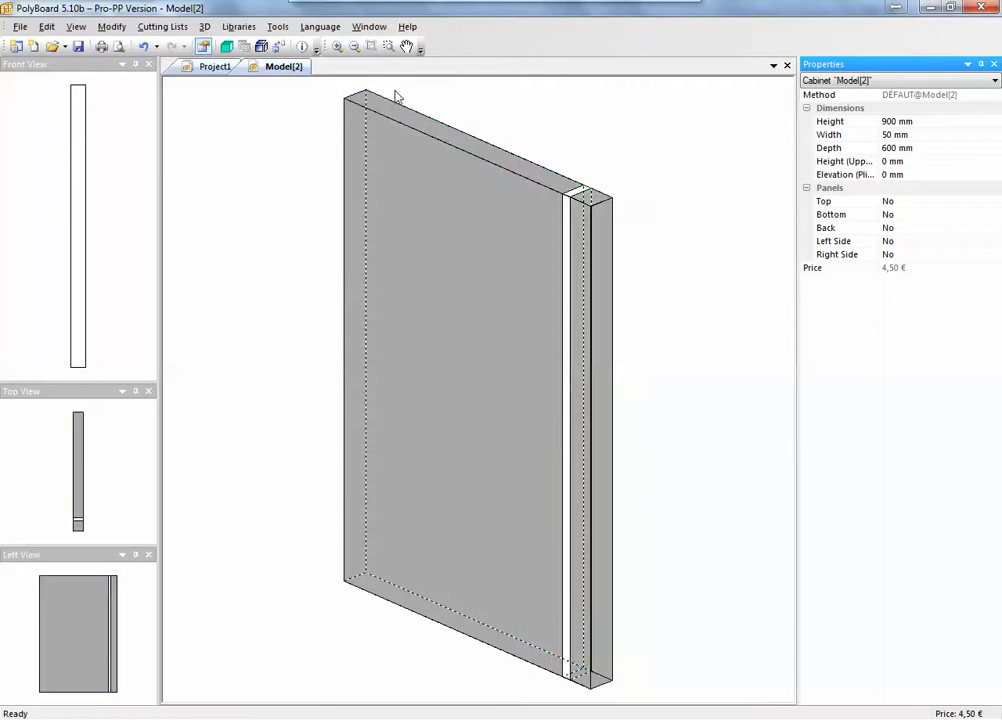
mouse_move(392, 104)
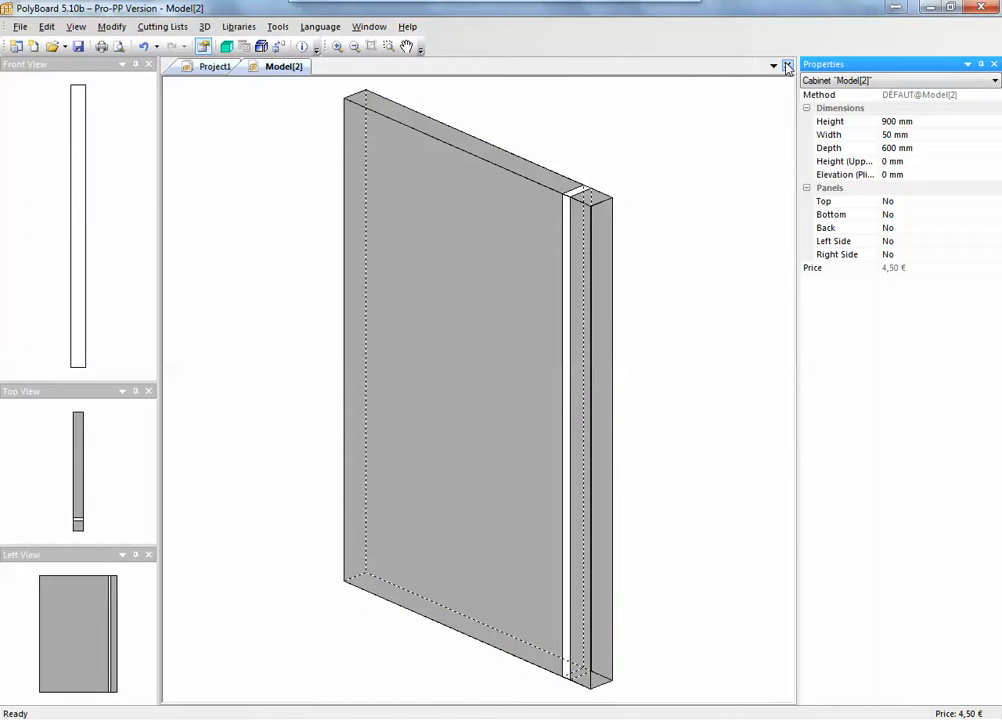
Save the 50 mm cabinet as new model 'filler 50' and select it in the models list.
left_click(788, 64)
type("filler 50")
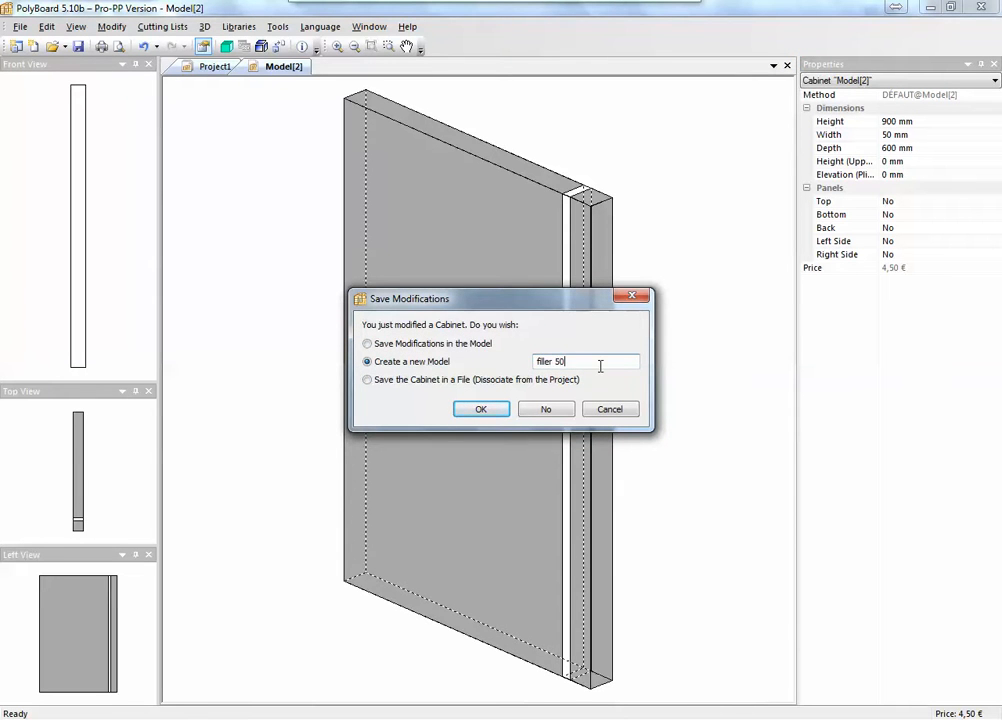
left_click(480, 408)
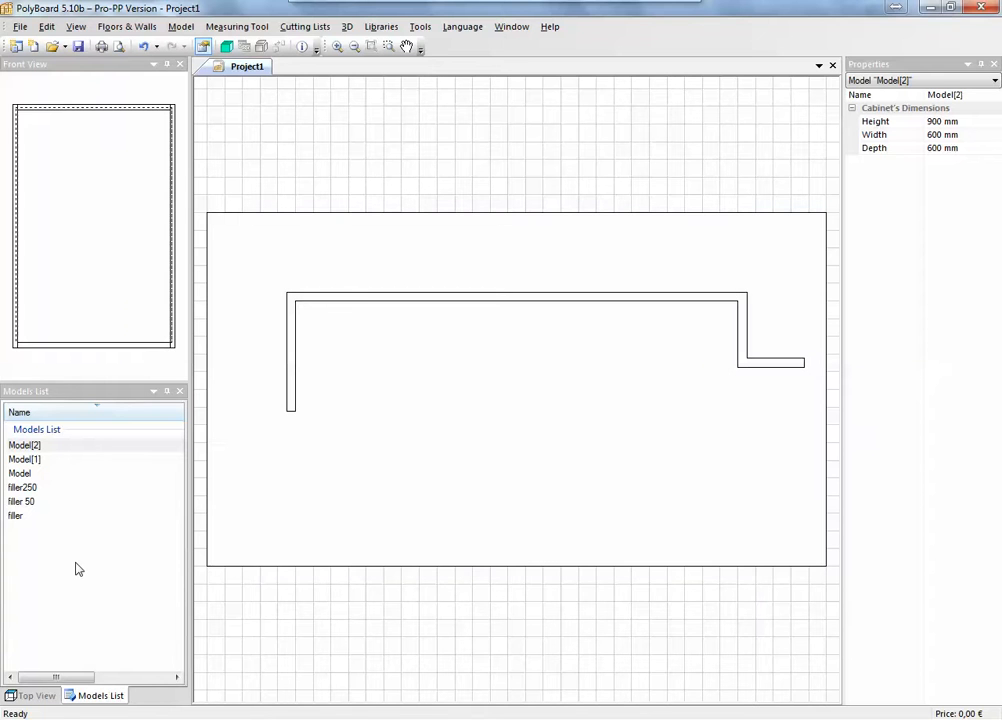
mouse_move(56, 552)
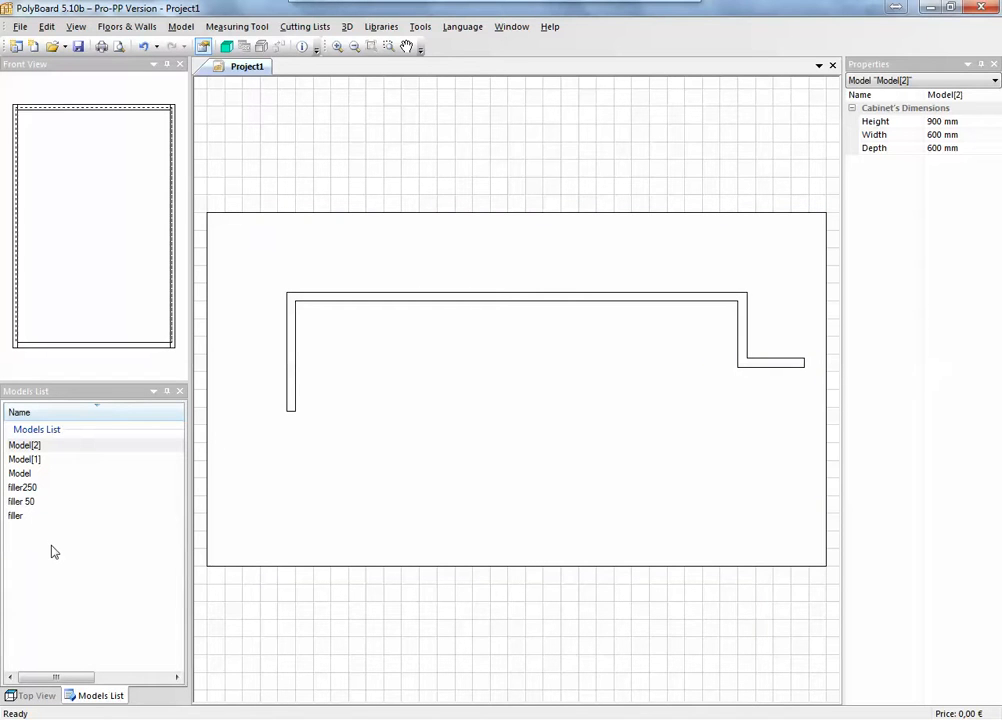
left_click(22, 500)
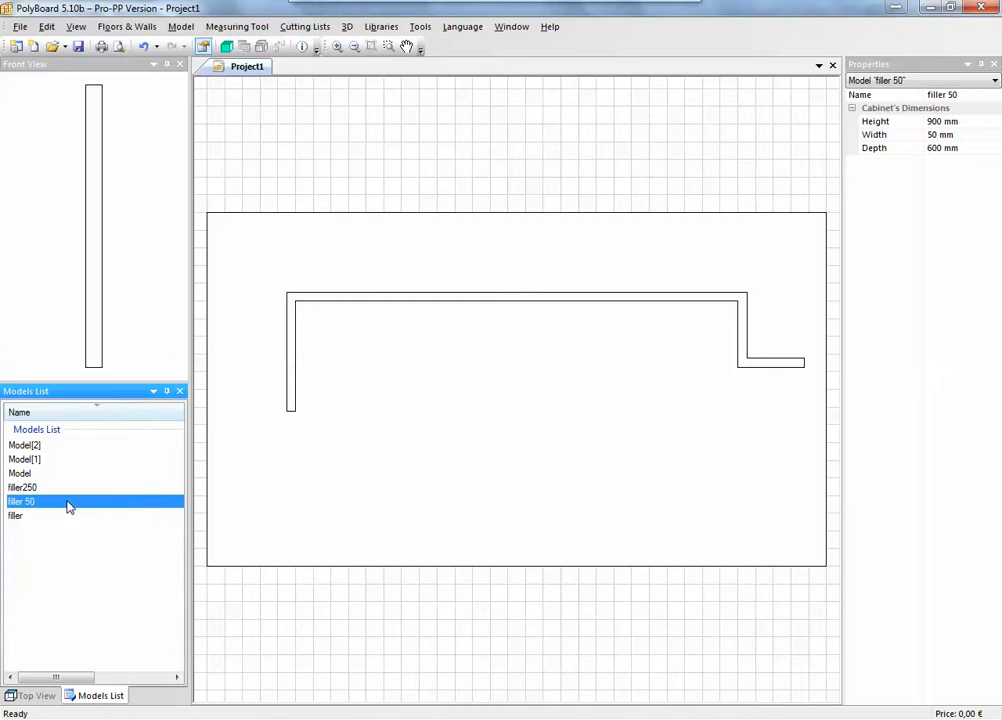
mouse_move(428, 390)
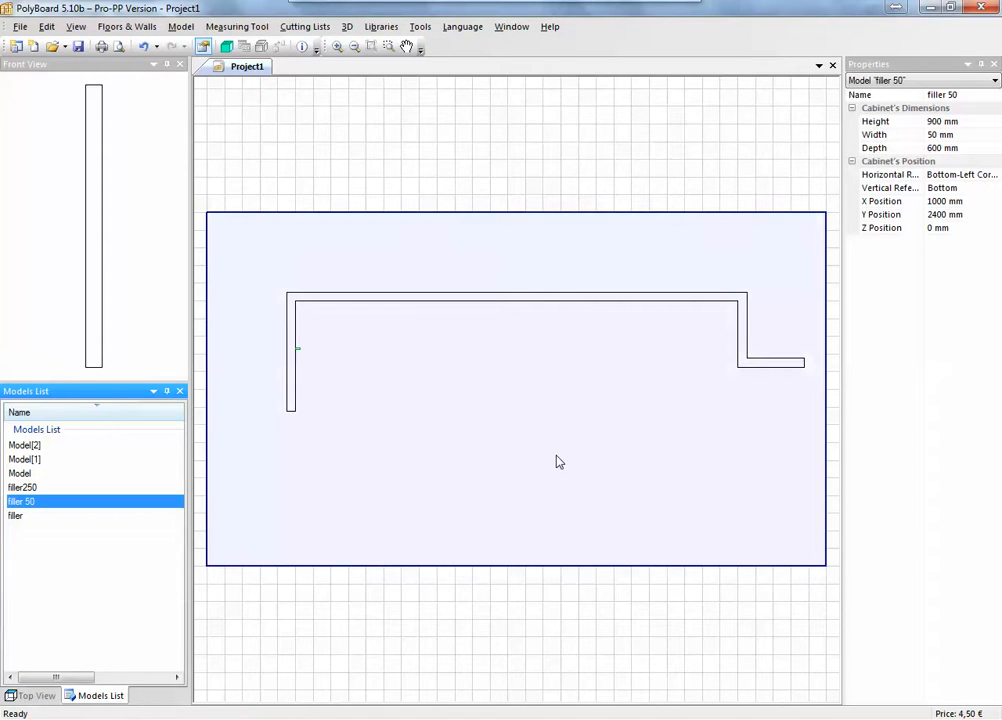
mouse_move(298, 348)
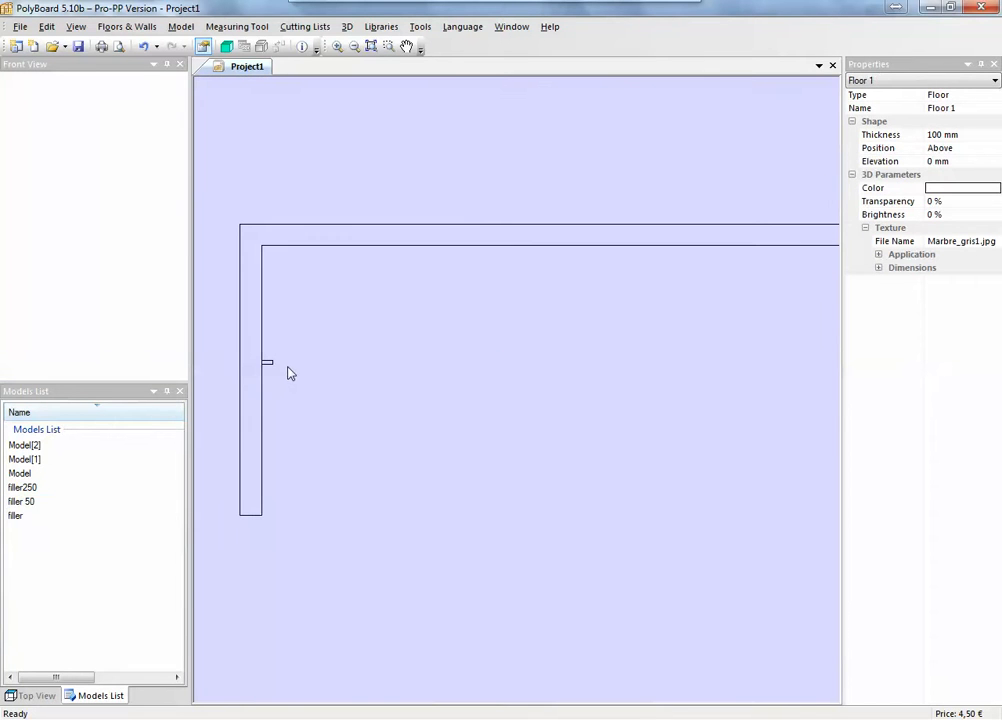
Place Model[1] against the left wall beside the filler 50 in the floor plan.
left_click(24, 458)
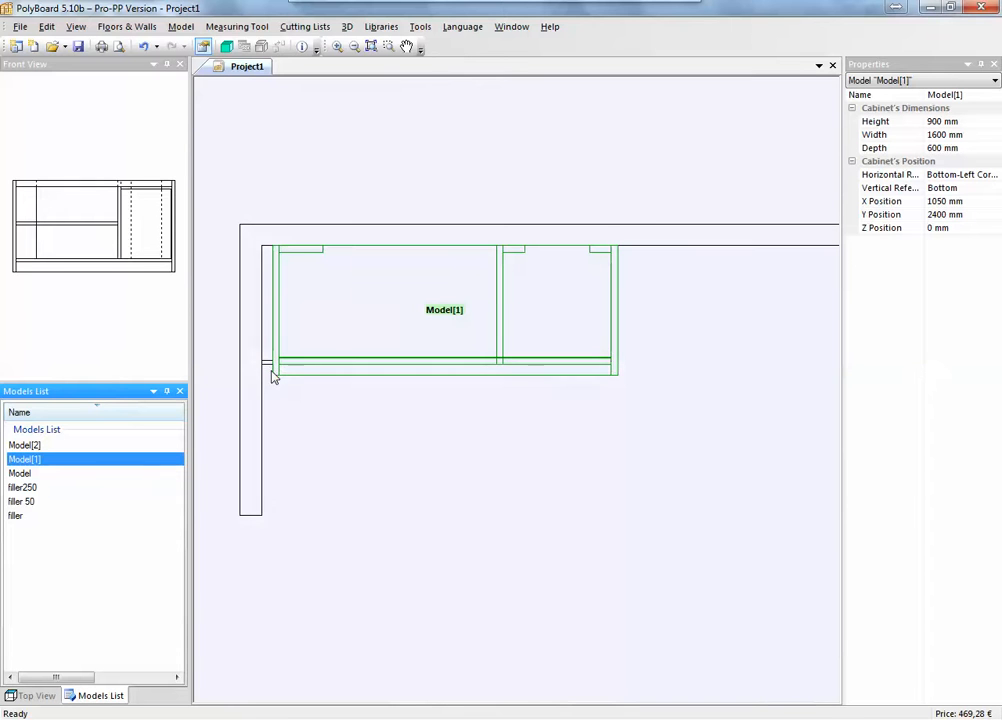
mouse_move(268, 370)
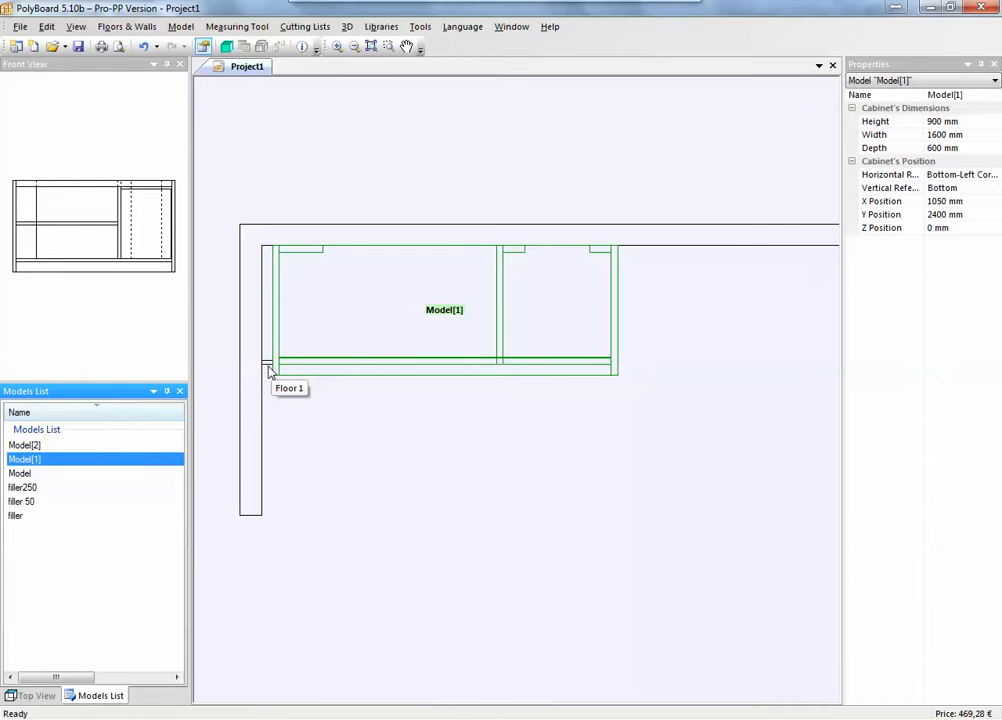
mouse_move(268, 376)
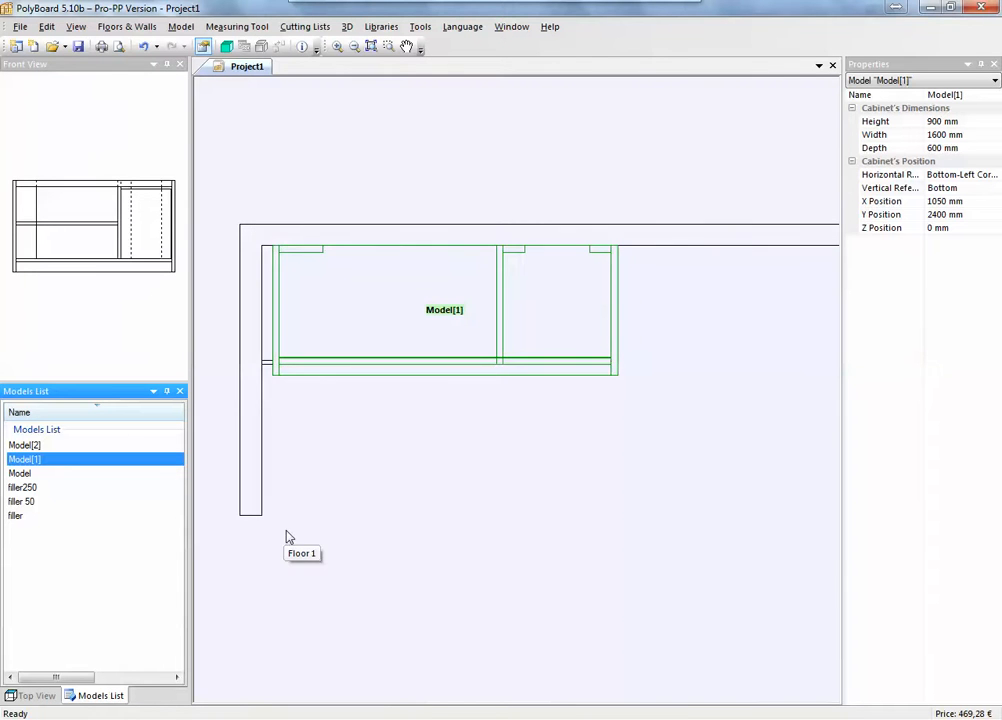
Place Model[2] cabinets left and right of Model[1] along the back wall.
left_click(24, 444)
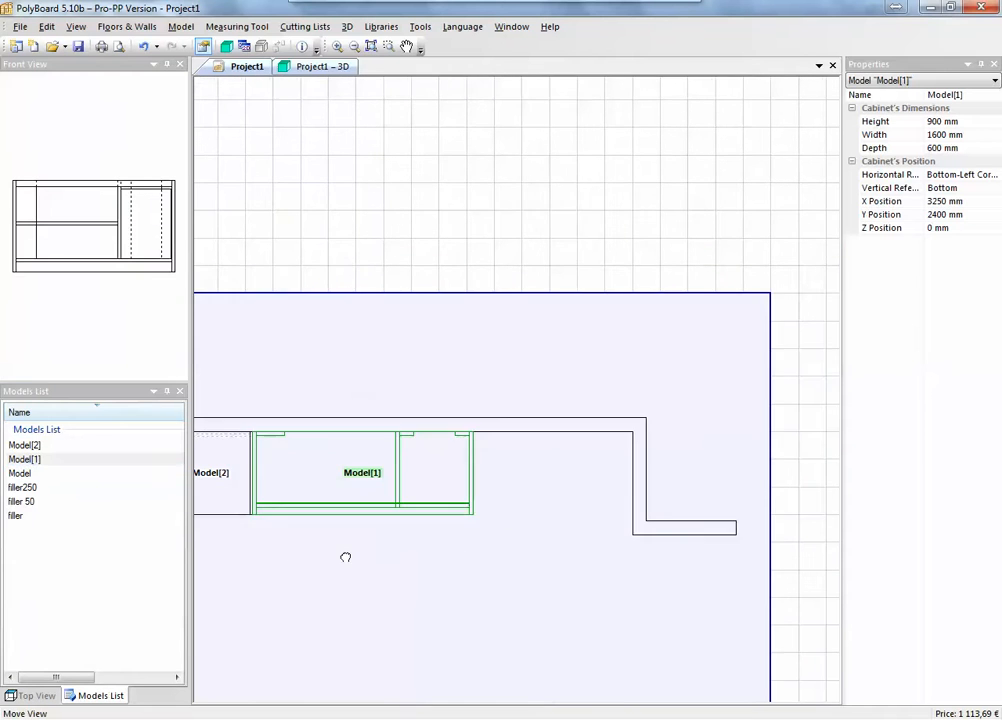
left_click(36, 444)
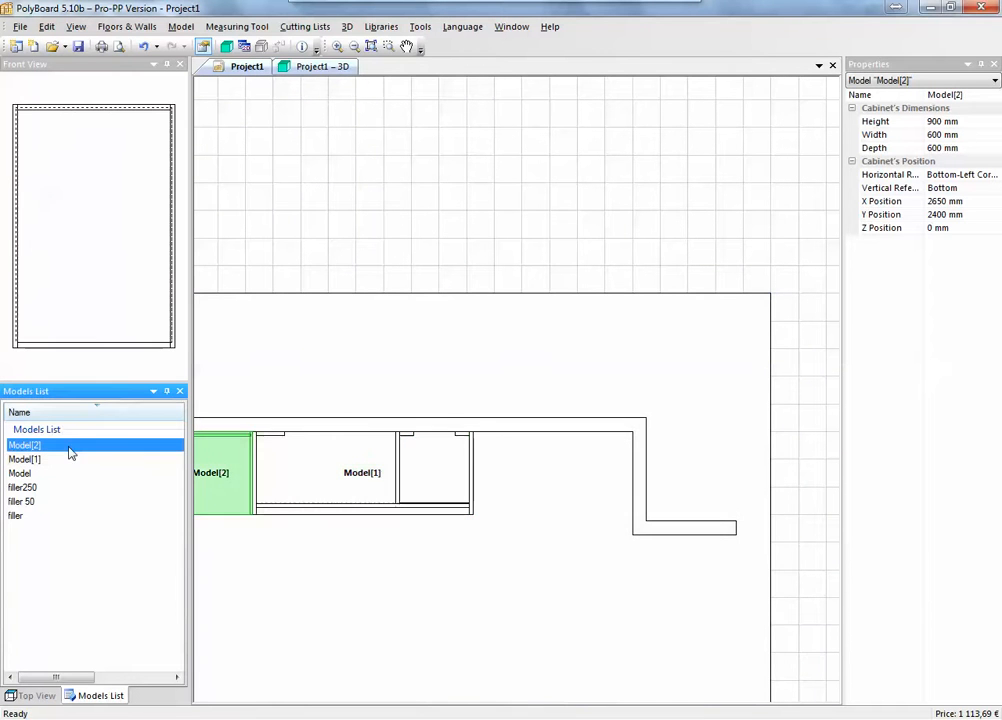
left_click_drag(220, 472, 512, 472)
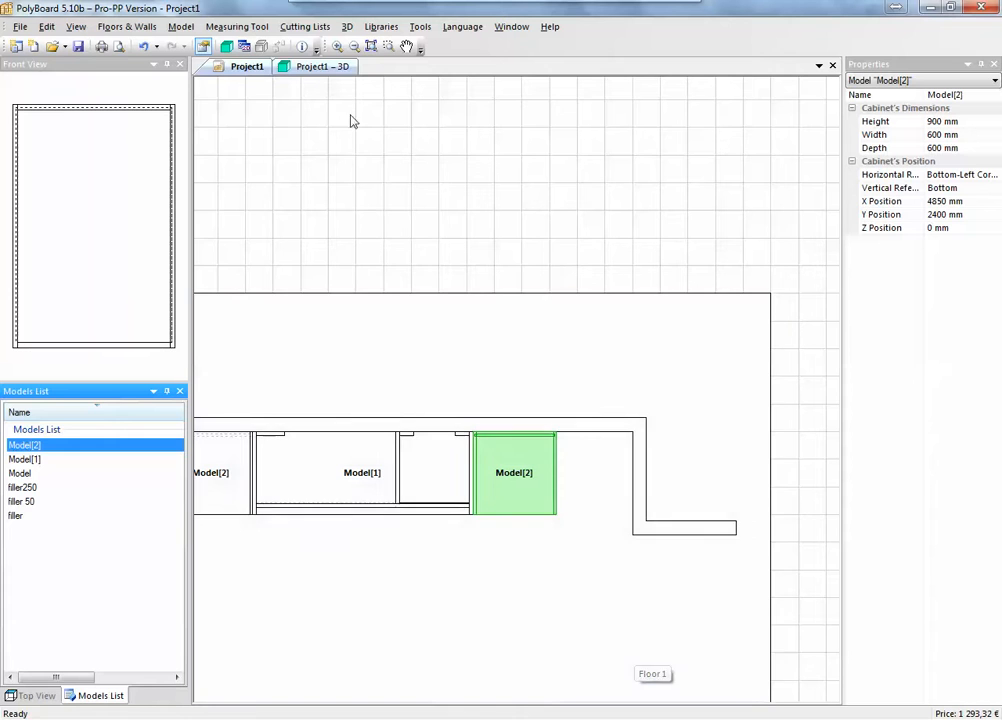
left_click(320, 66)
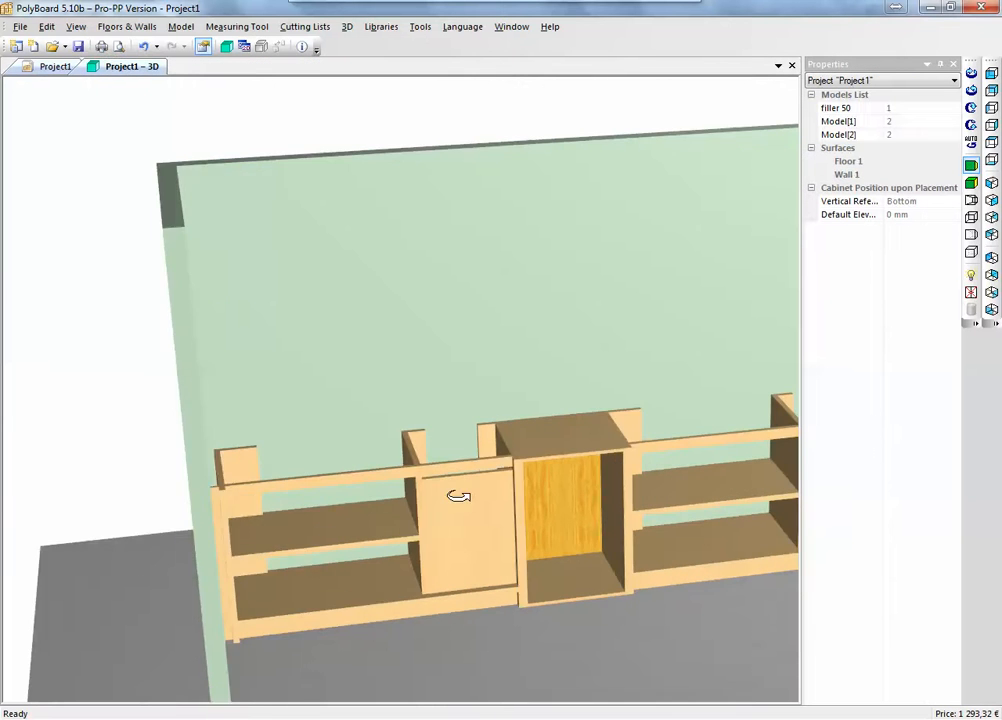
right_click(460, 496)
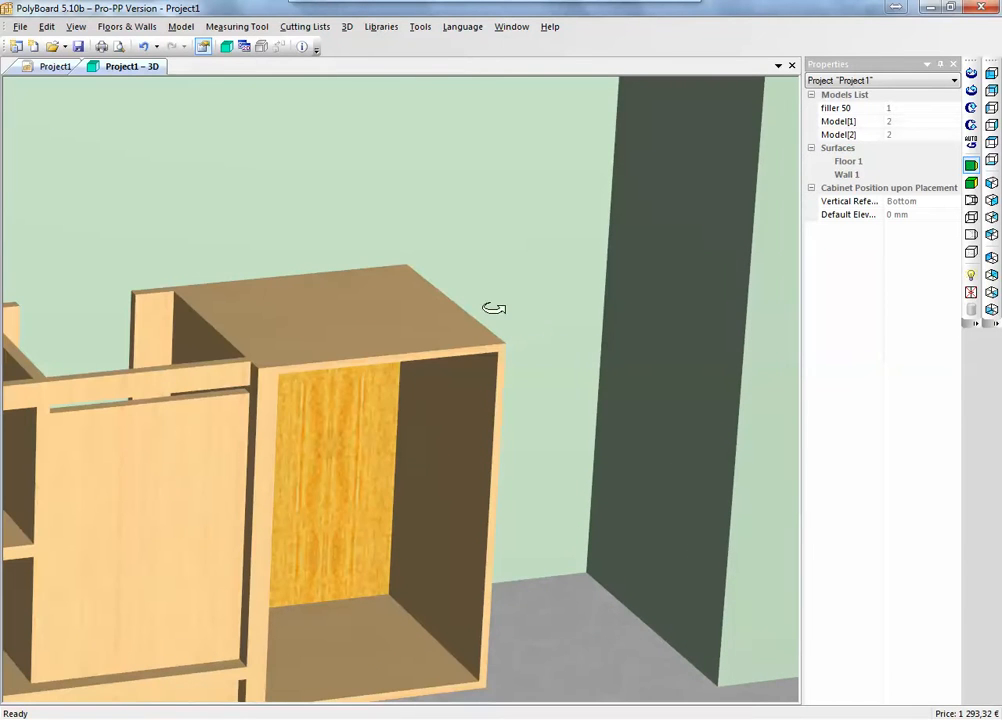
mouse_move(54, 66)
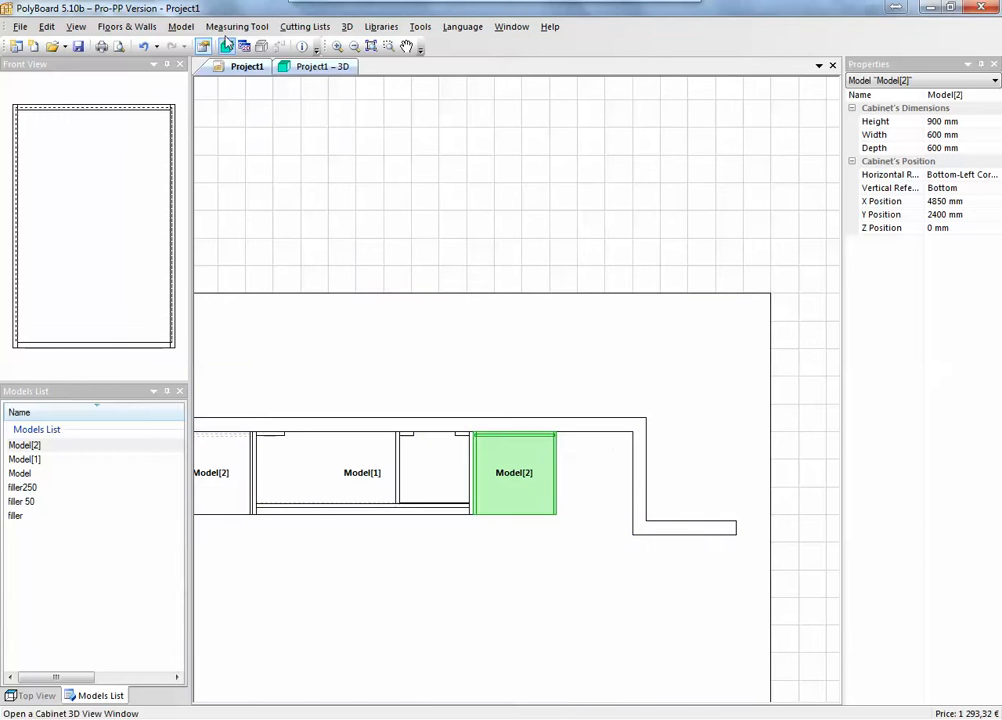
Measure the gap to the right wall and widen Model[2] to 1000 mm, saved in the model.
left_click(484, 536)
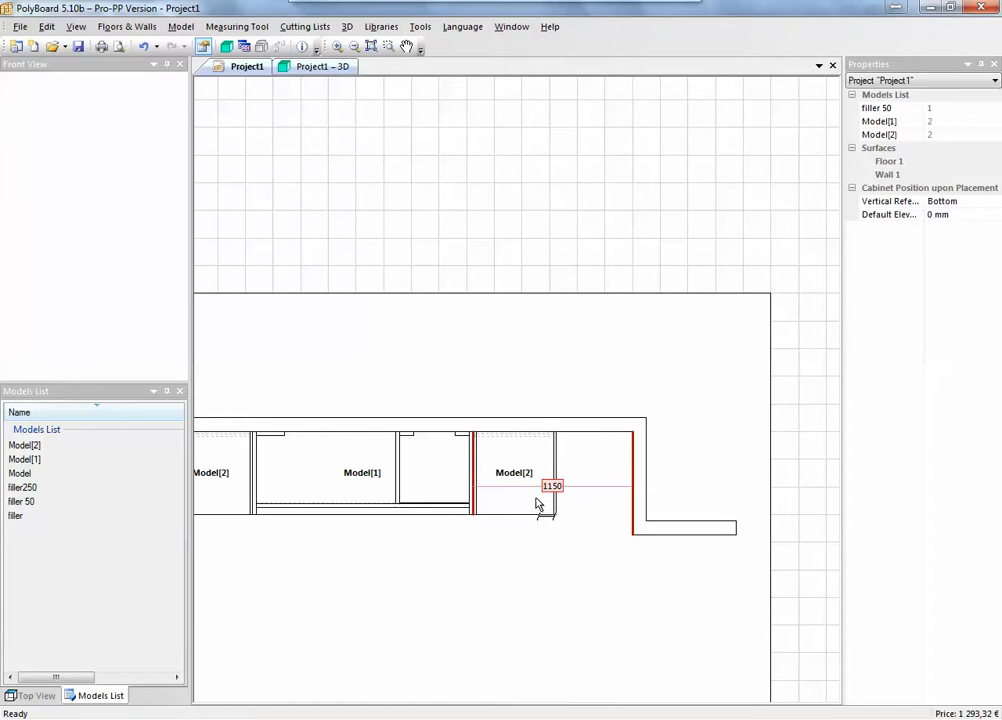
right_click(540, 504)
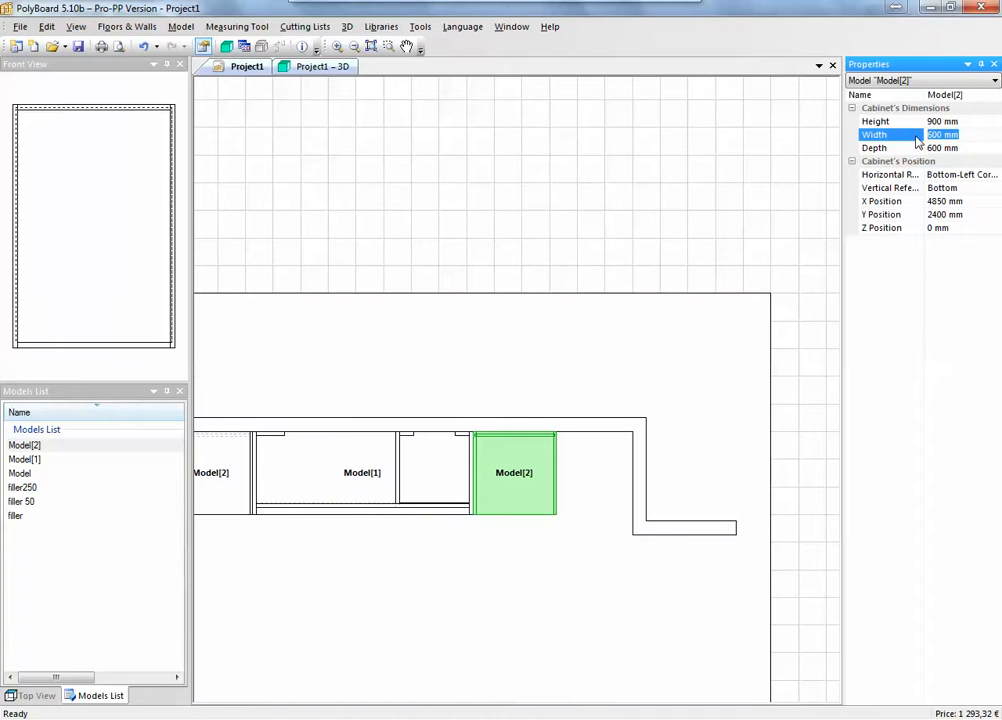
type("1000")
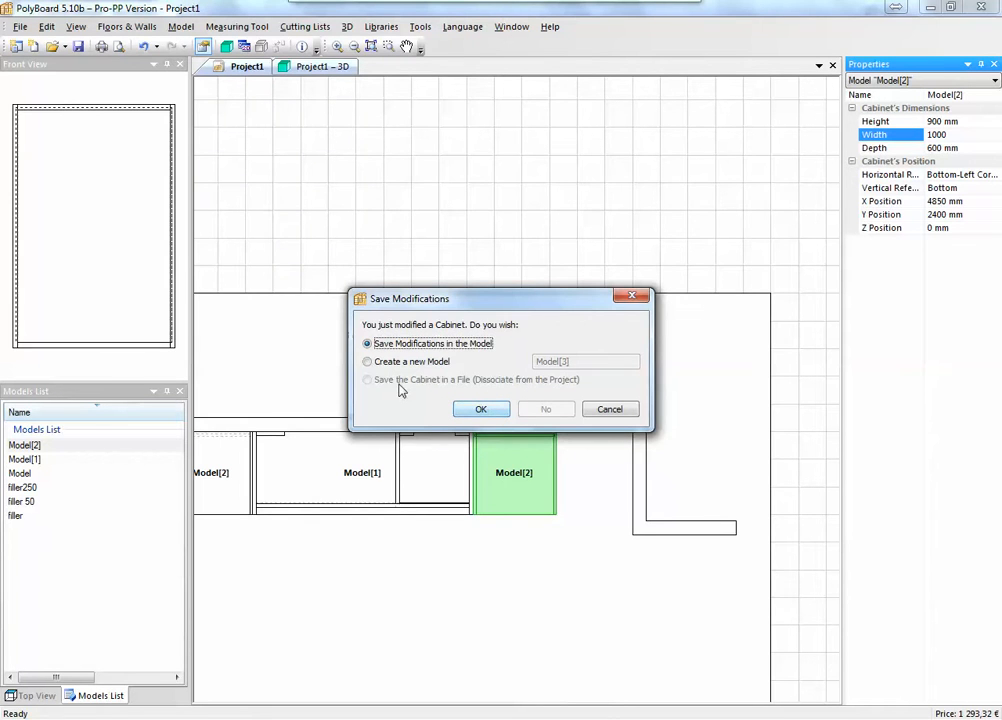
left_click(480, 408)
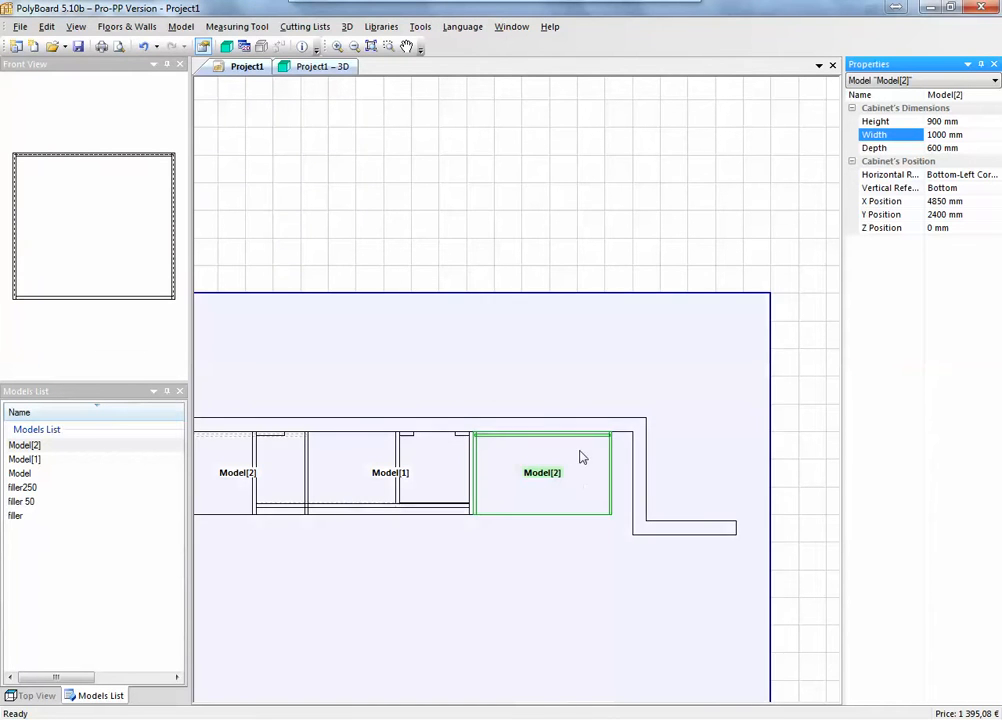
Start a horizontal measurement of the remaining gap to the wall.
left_click(236, 26)
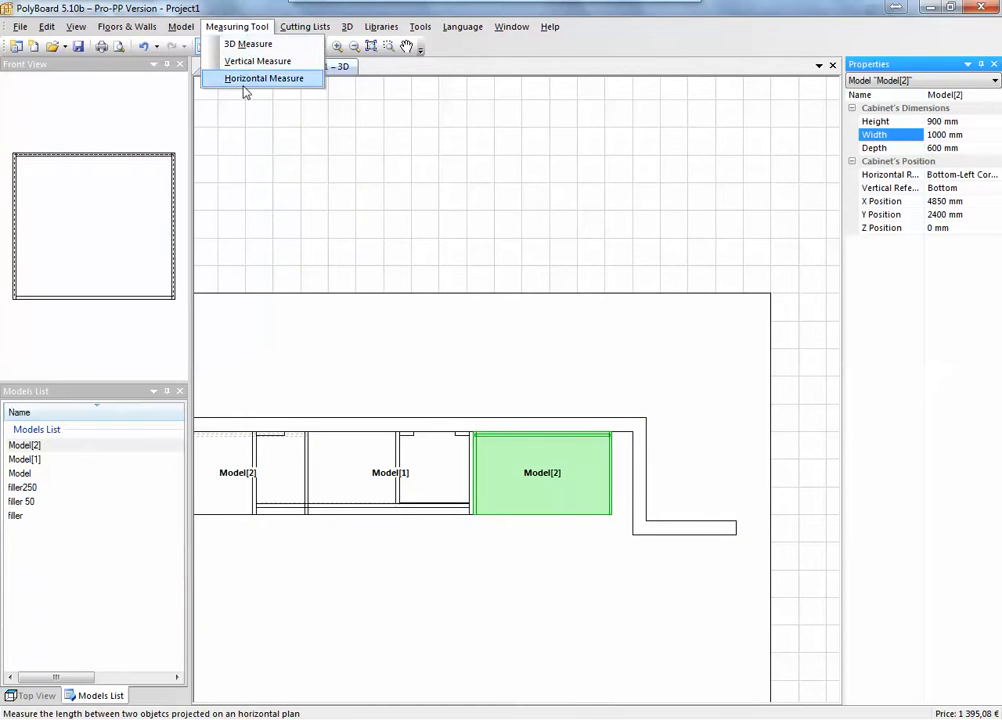
left_click(264, 78)
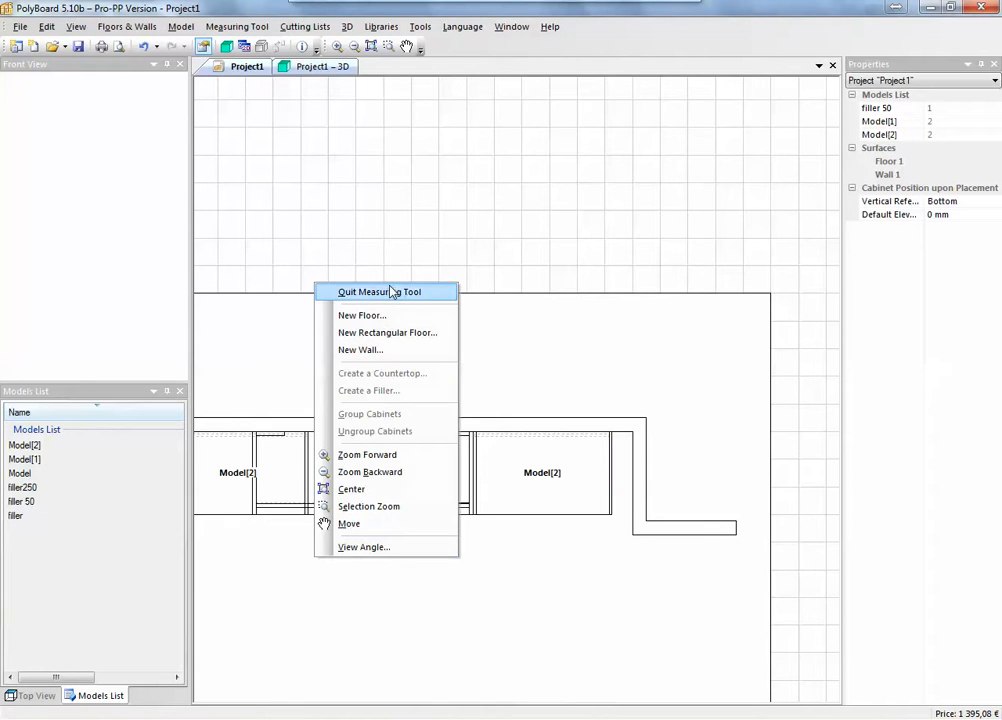
Widen the filler beside Model[2] to 150 mm and save it as new model 'filler 150'.
left_click(22, 500)
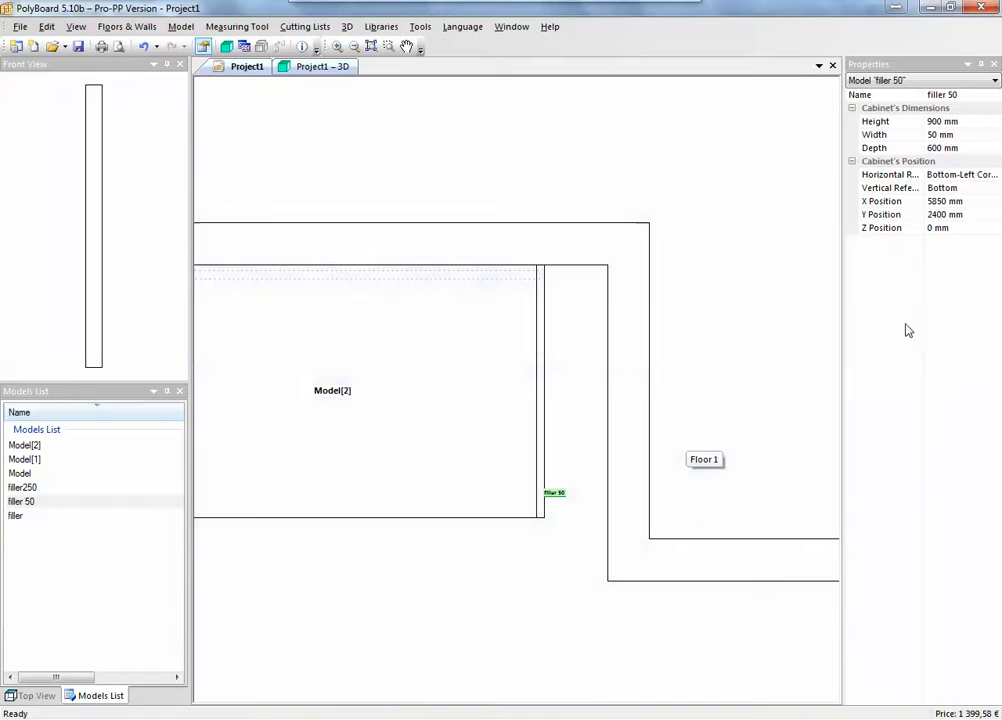
left_click(940, 134)
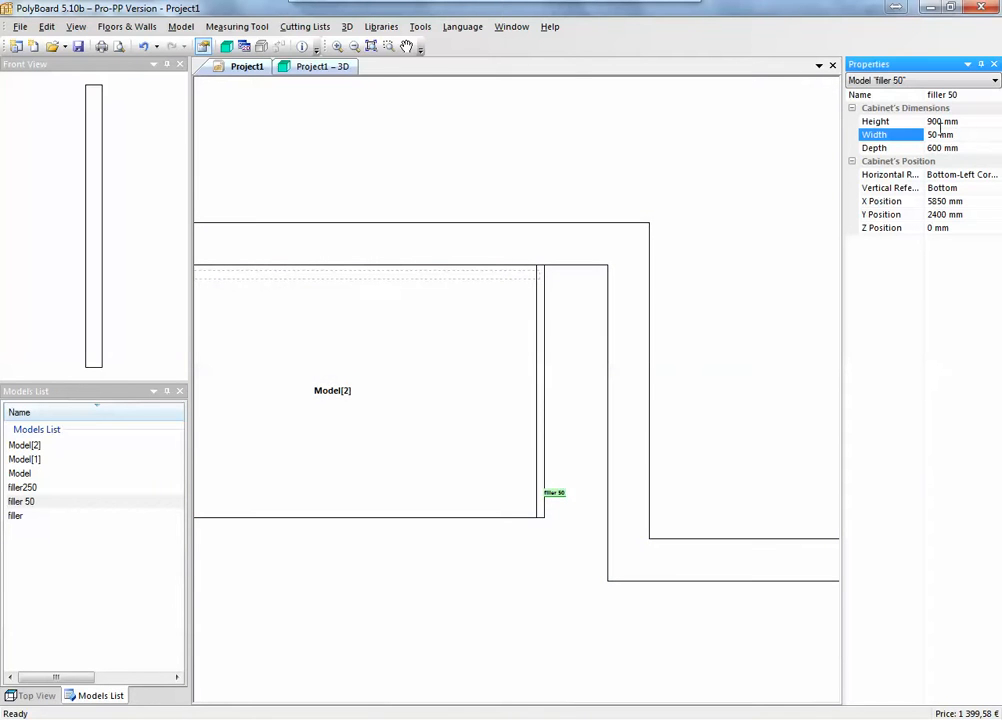
type("150")
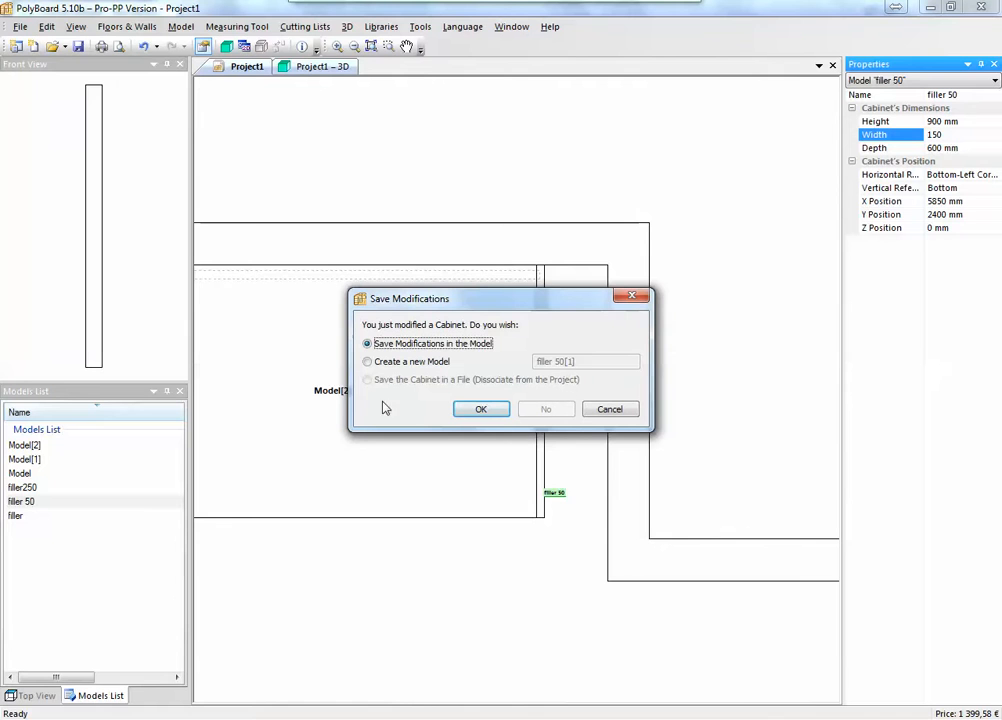
left_click(368, 360)
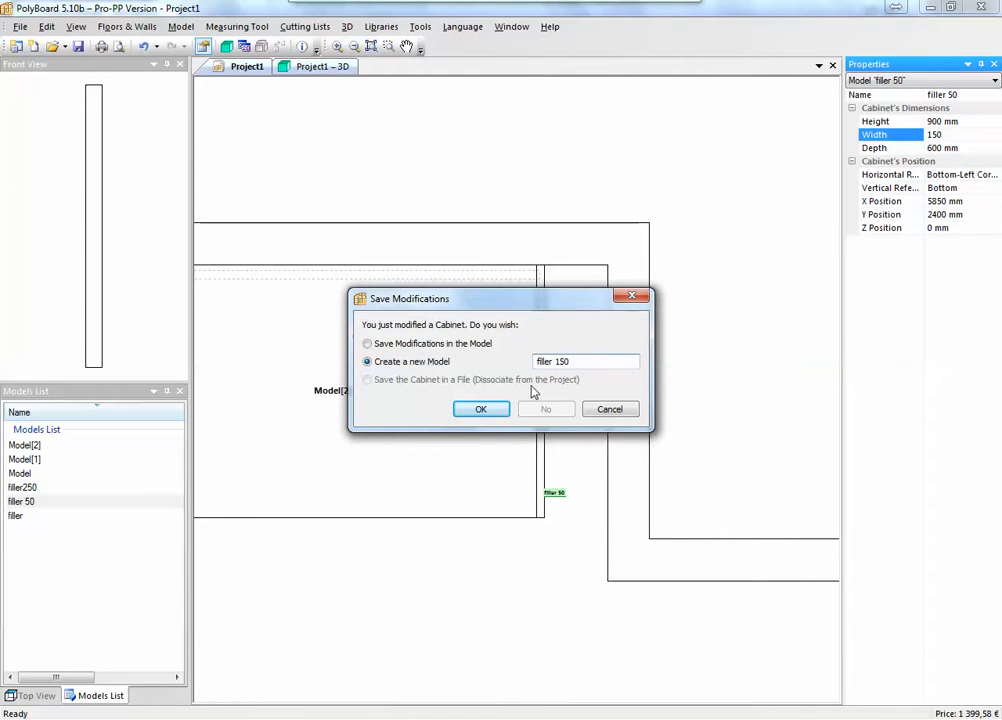
left_click(480, 408)
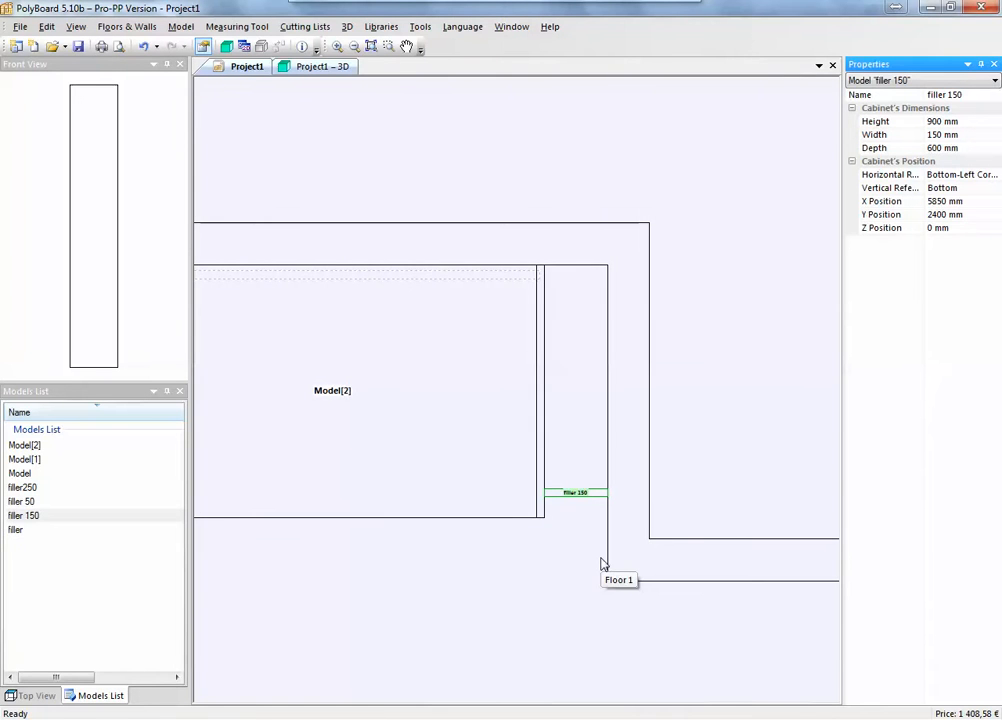
left_click(322, 66)
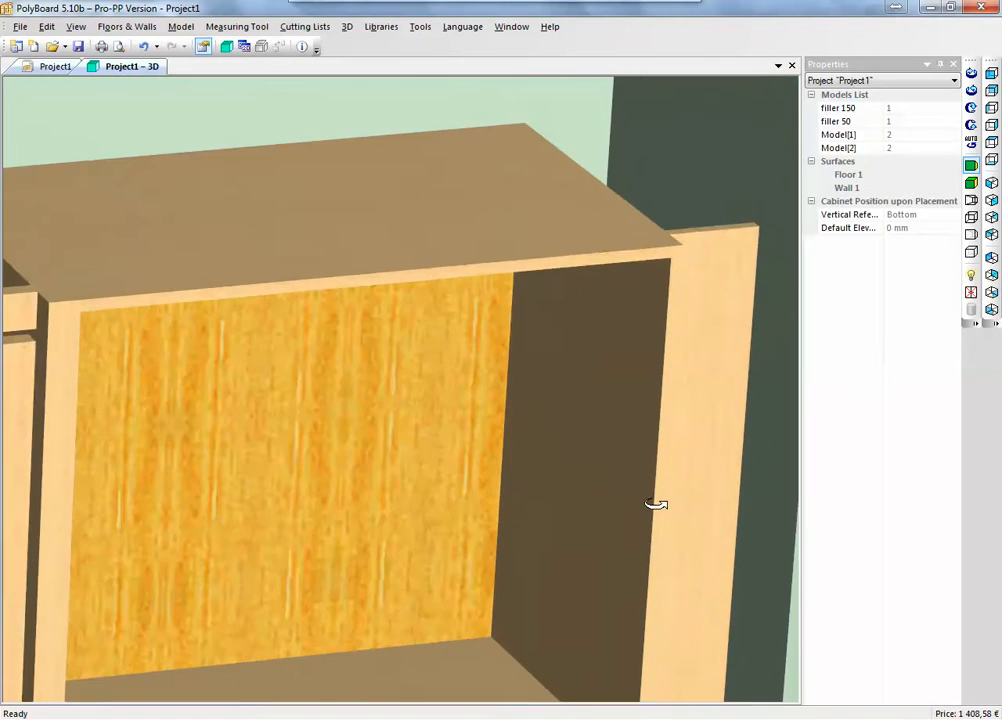
left_click_drag(656, 504, 606, 300)
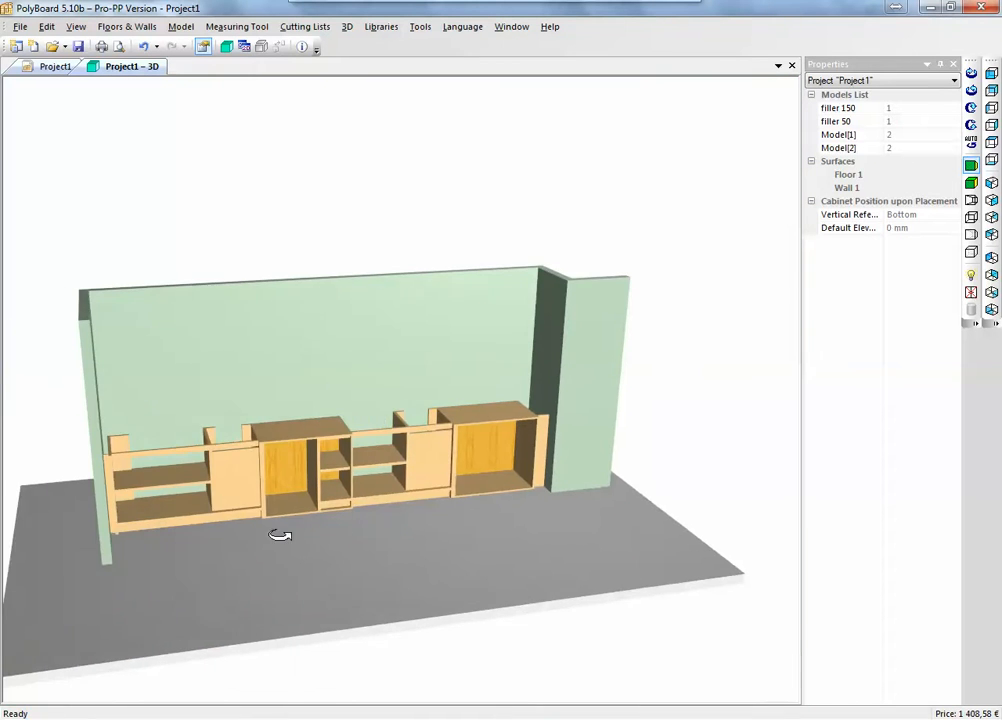
left_click_drag(280, 536, 344, 460)
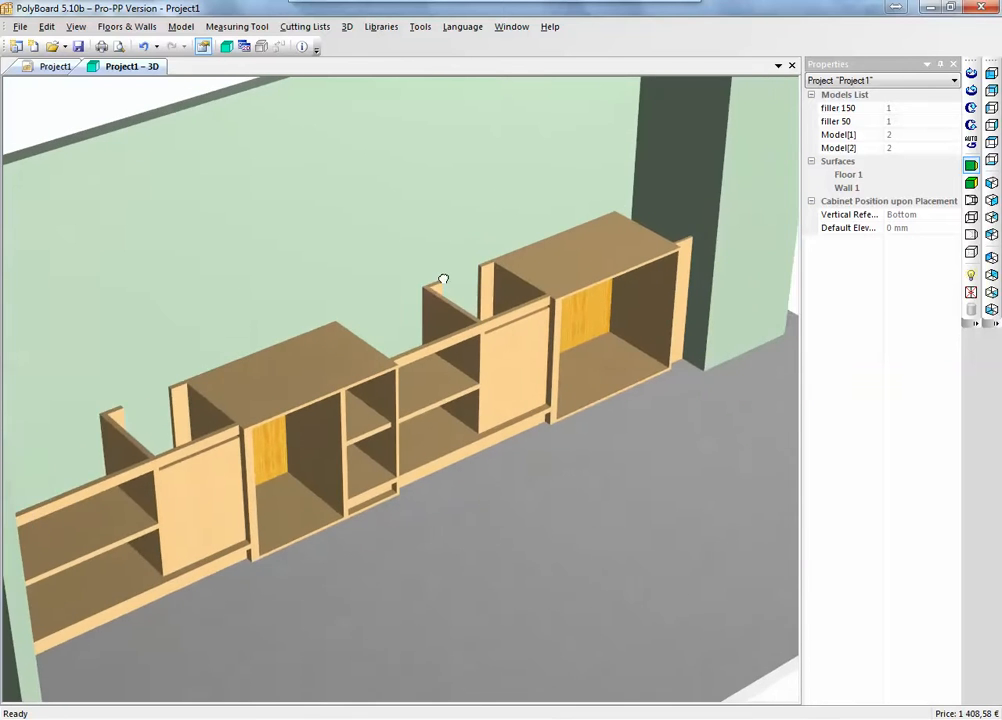
left_click_drag(444, 280, 470, 400)
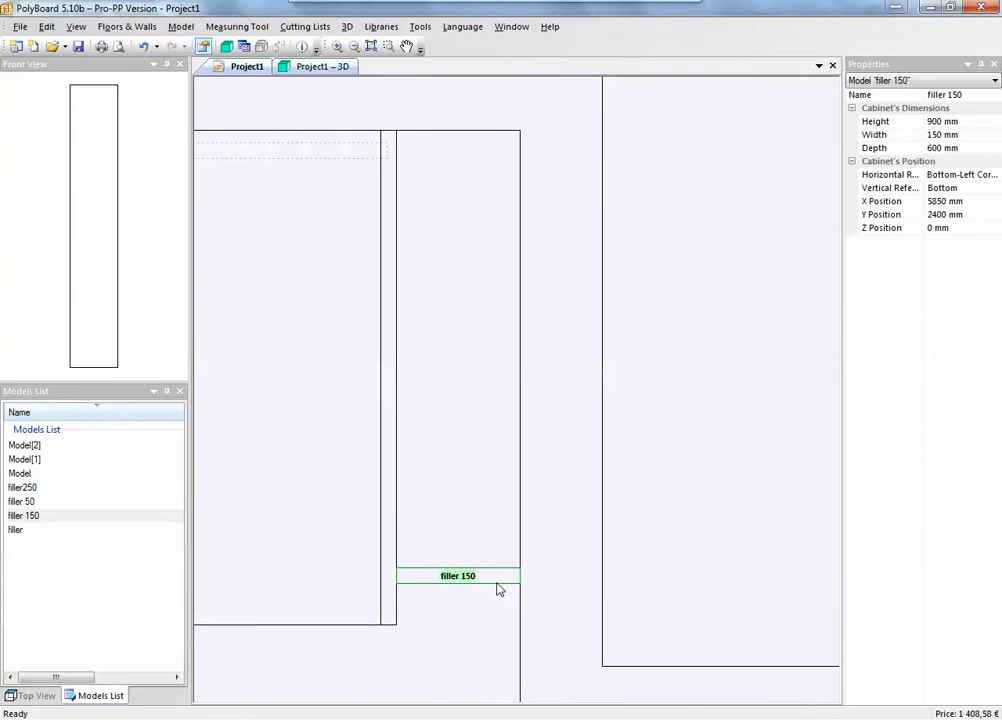
mouse_move(498, 582)
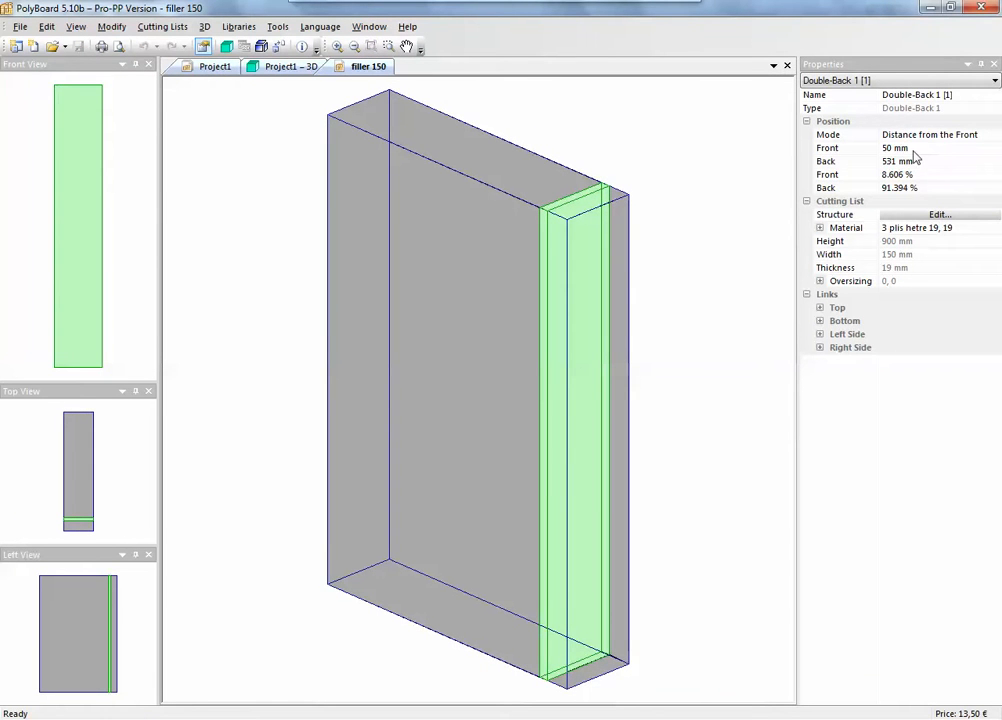
Set filler 150's double back 30 mm from the front, saved into the model.
left_click(894, 148)
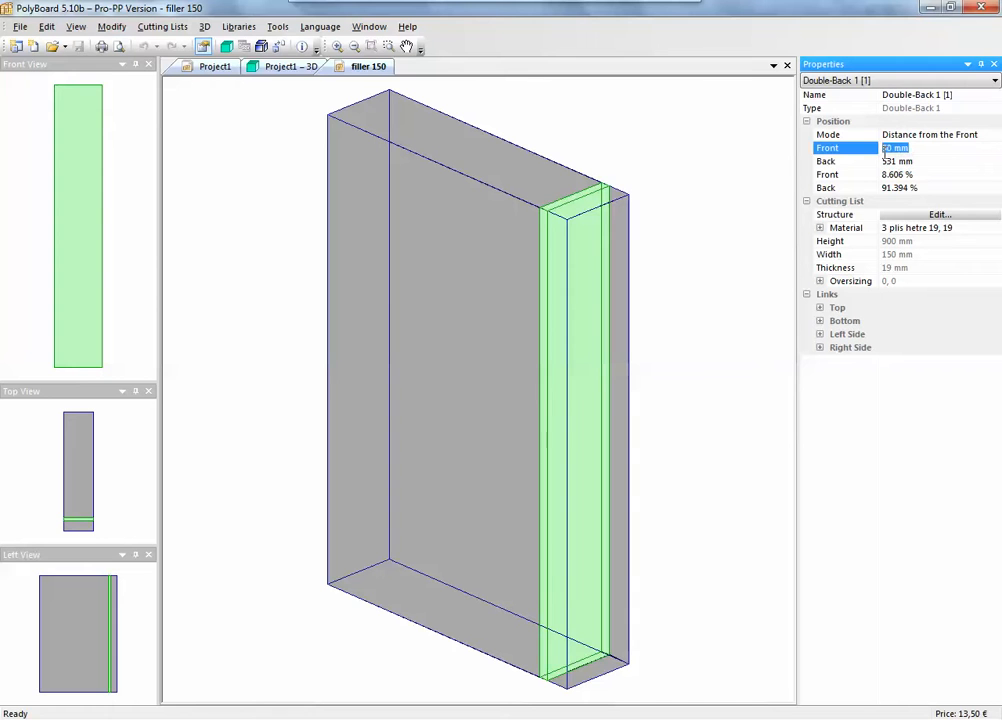
type("30")
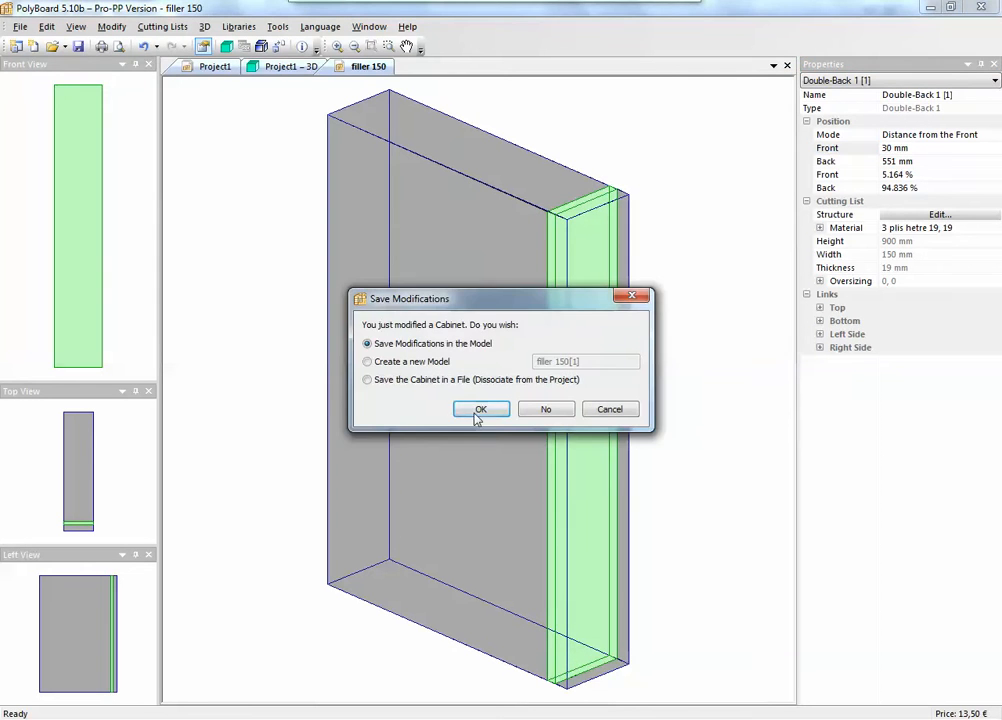
left_click(480, 408)
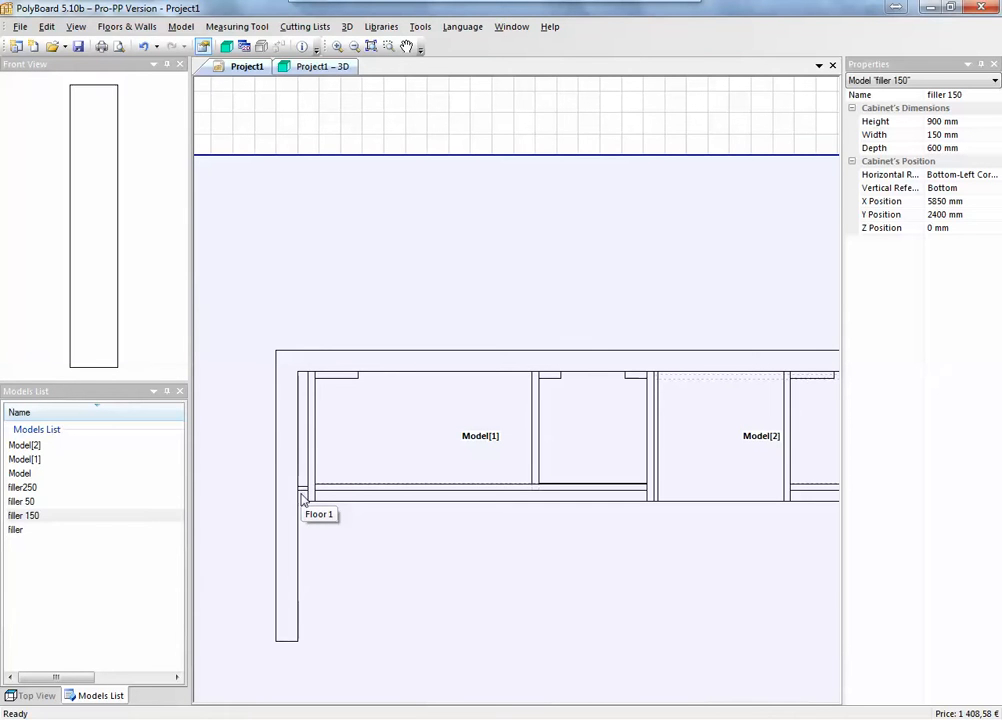
mouse_move(308, 502)
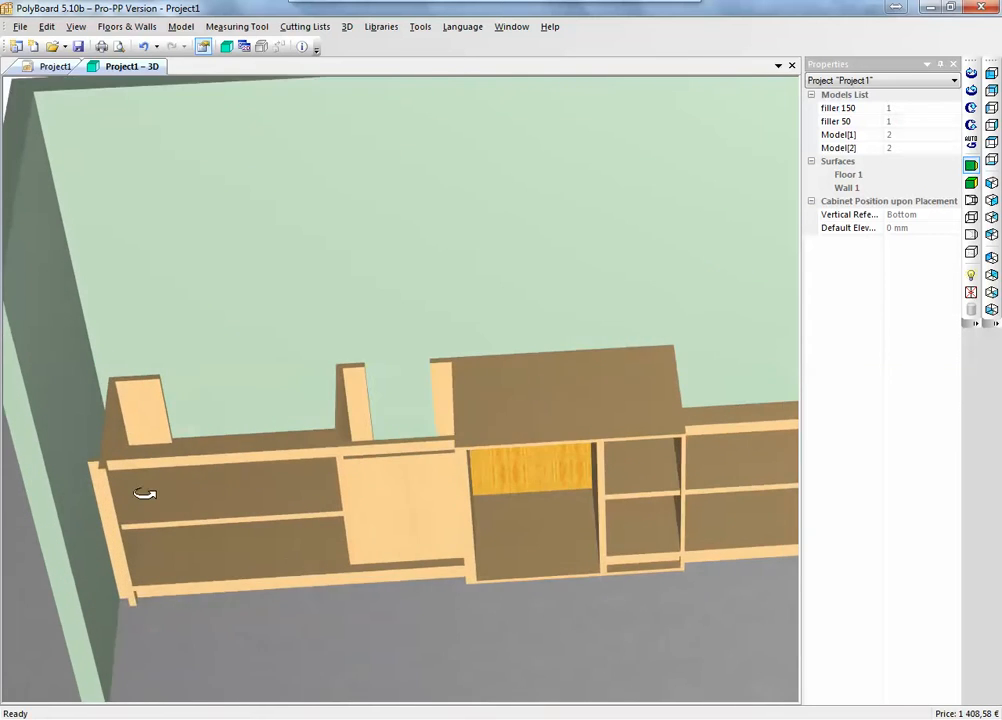
Zoom out the 3D view to show the whole cabinet run with its fillers.
left_click_drag(144, 492, 368, 552)
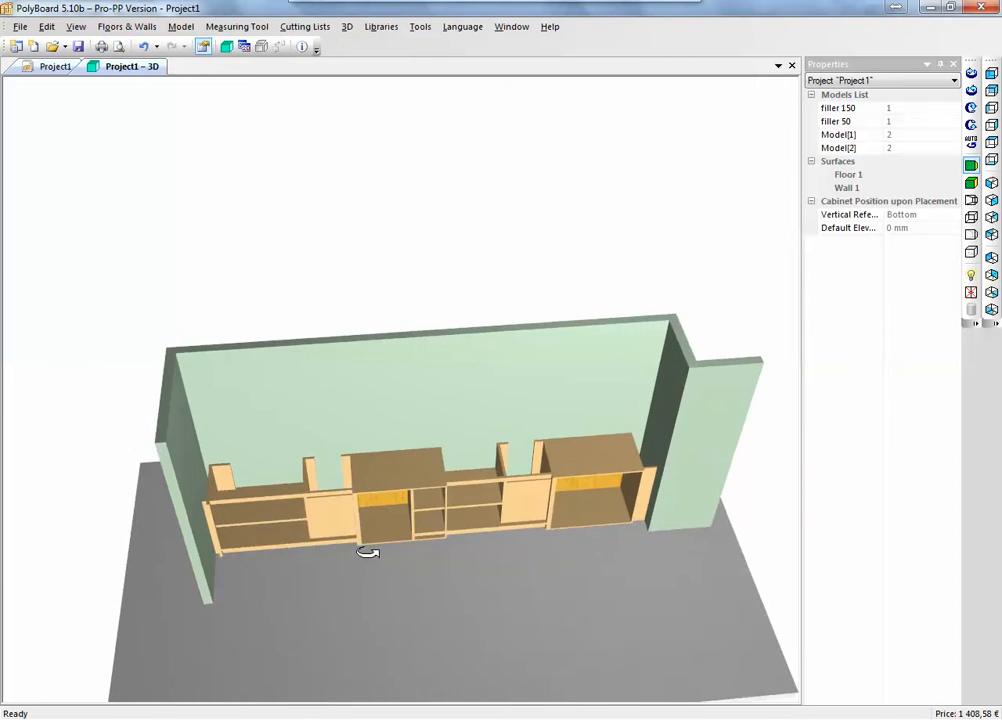